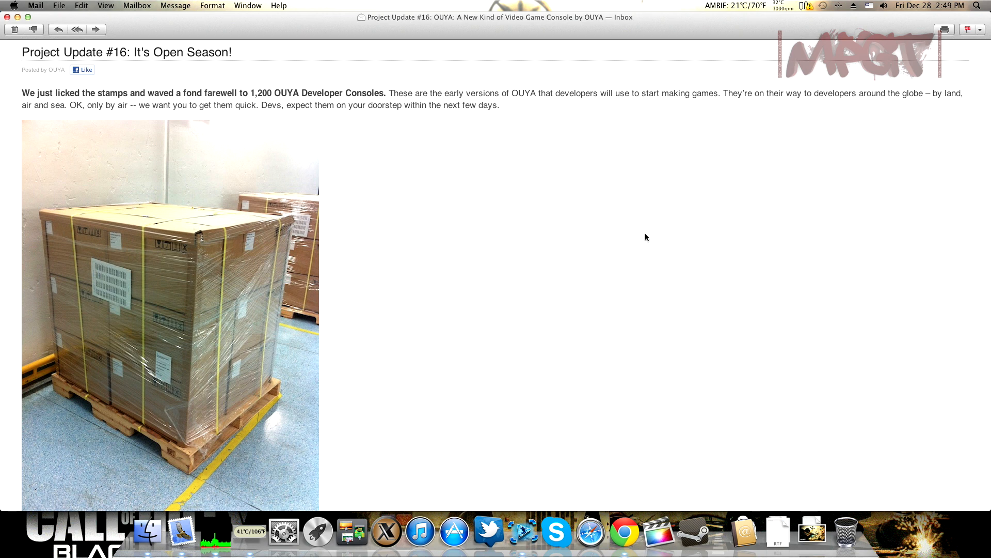
pyautogui.moveTo(615, 223)
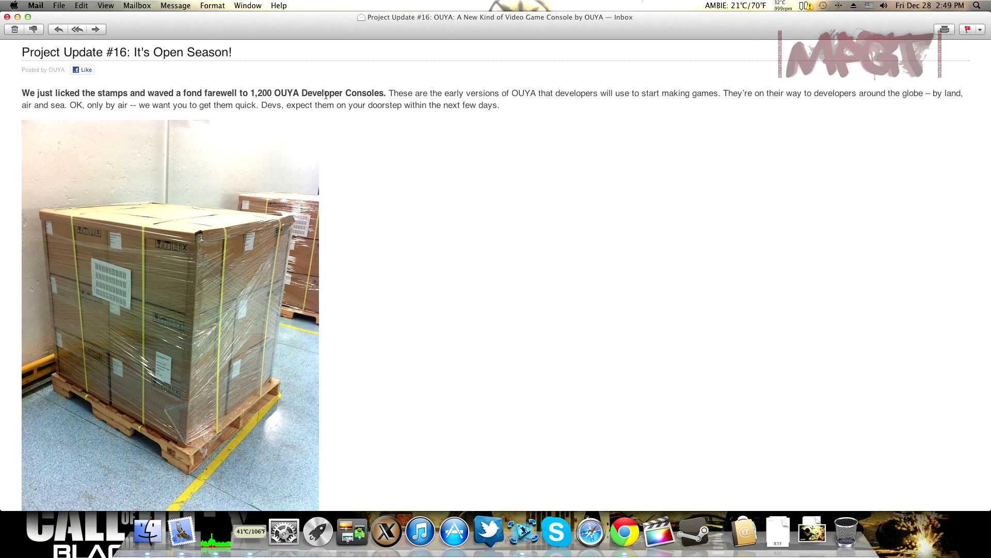
pyautogui.moveTo(46, 312)
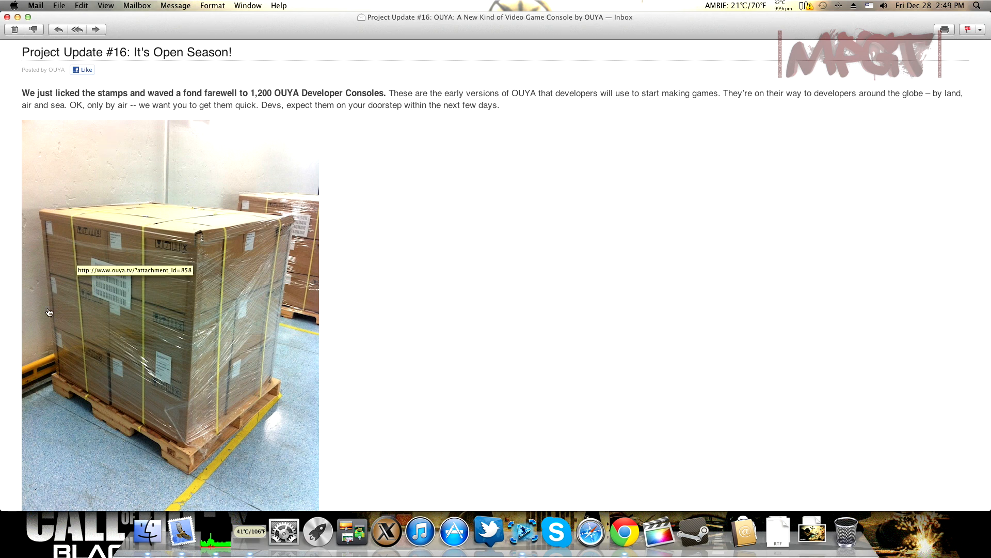
pyautogui.moveTo(462, 212)
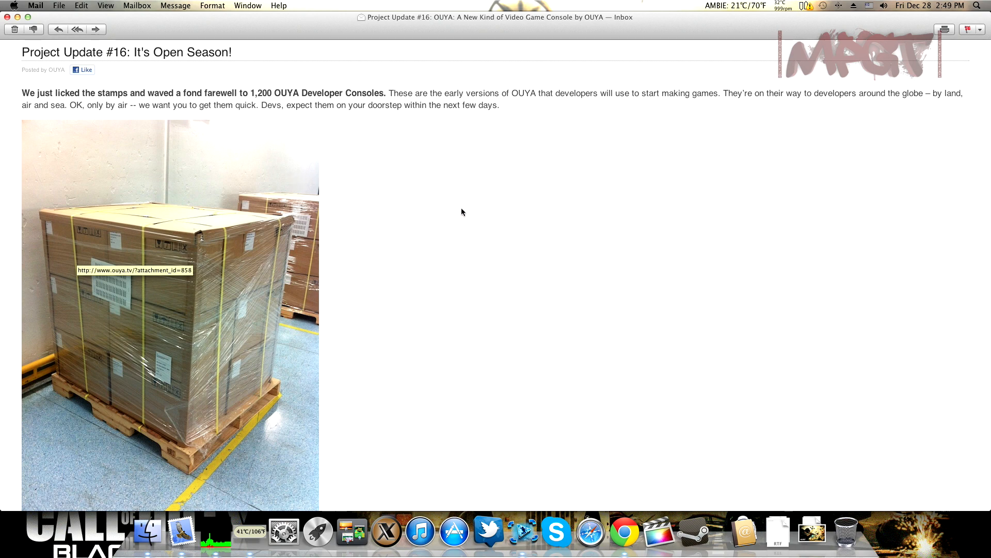
# Step: Read down through the OUYA Kickstarter update email in Mail to its view-online link
pyautogui.scroll(-3)
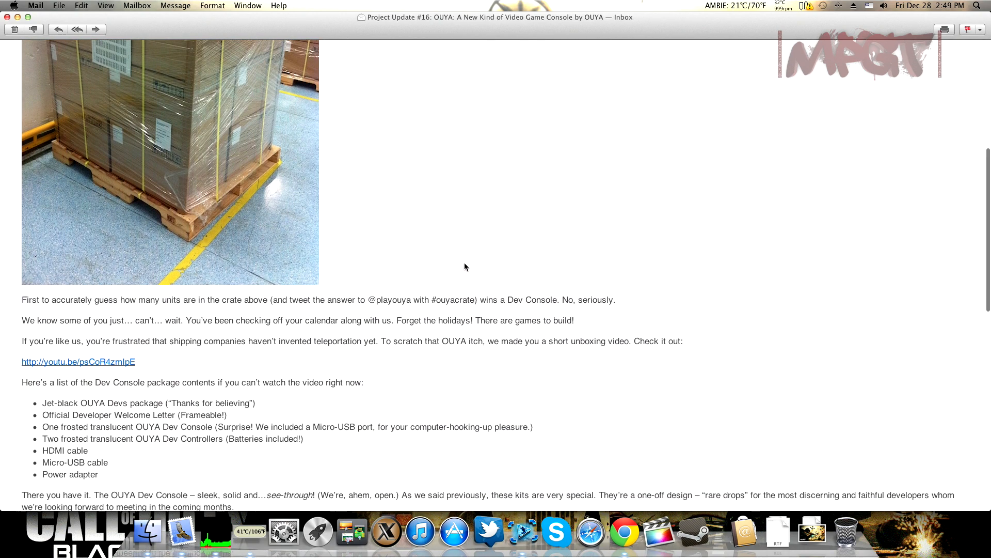
pyautogui.scroll(-3)
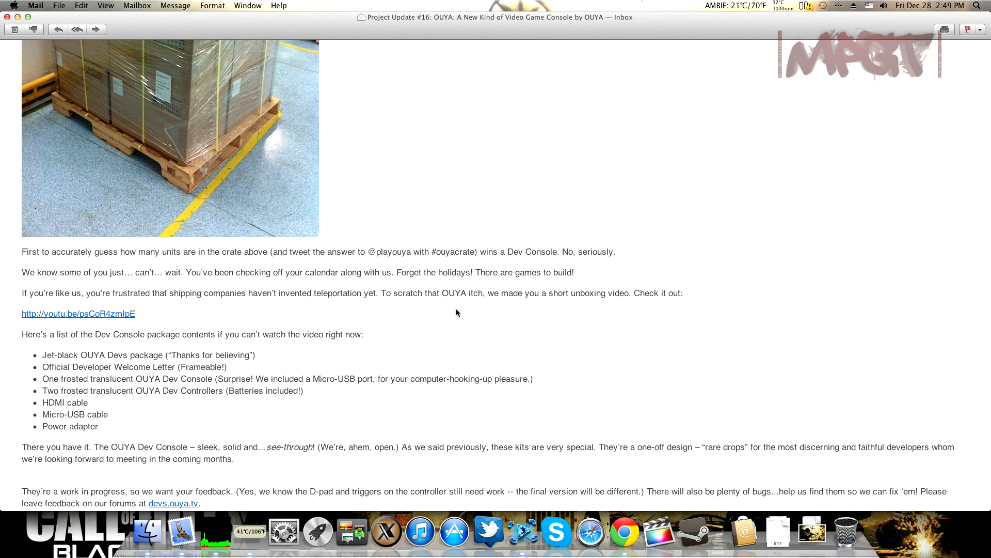
pyautogui.moveTo(523, 195)
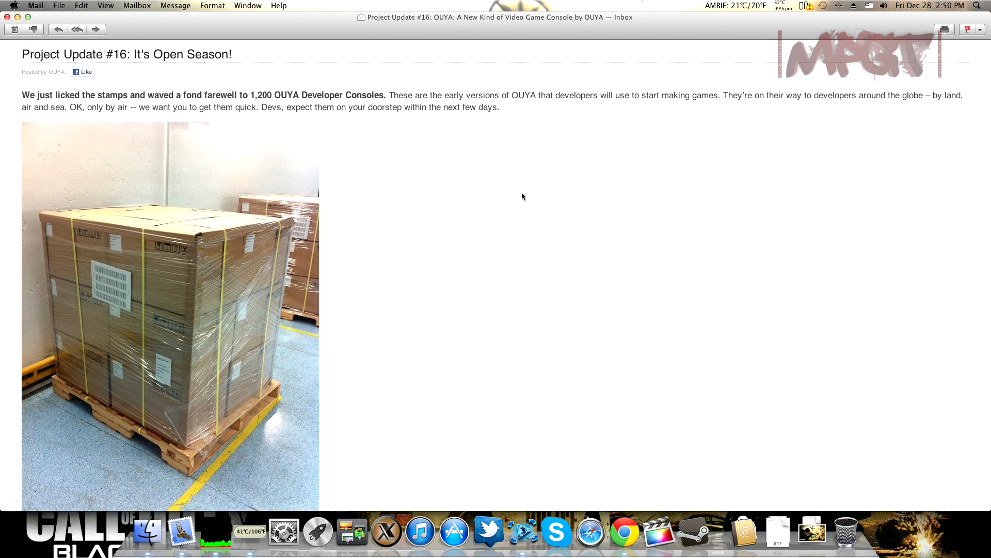
pyautogui.scroll(-3)
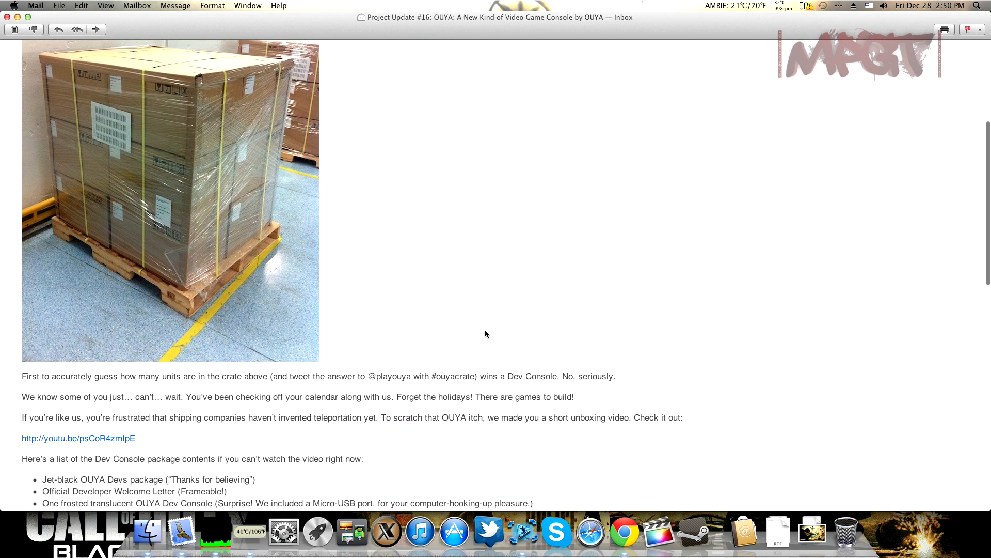
pyautogui.moveTo(479, 438)
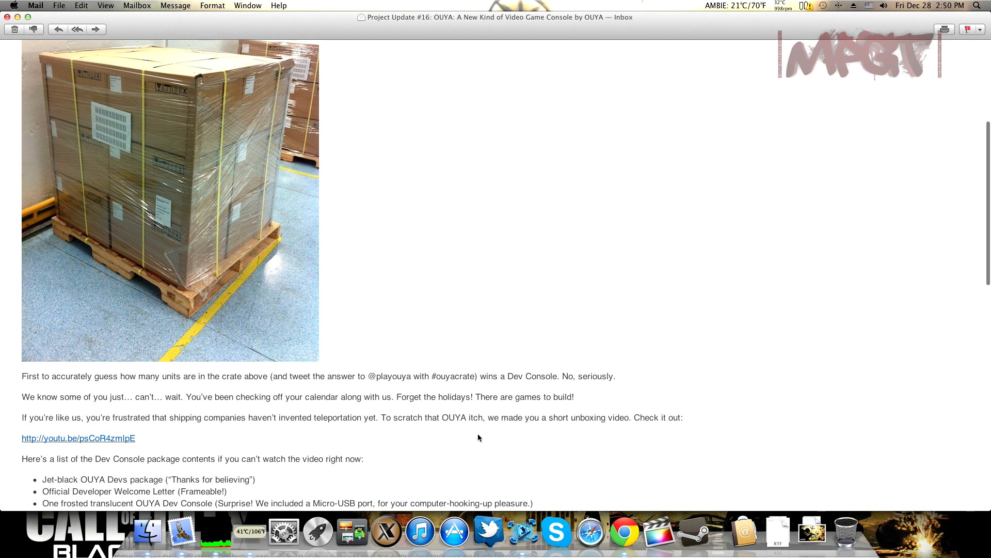
pyautogui.scroll(-3)
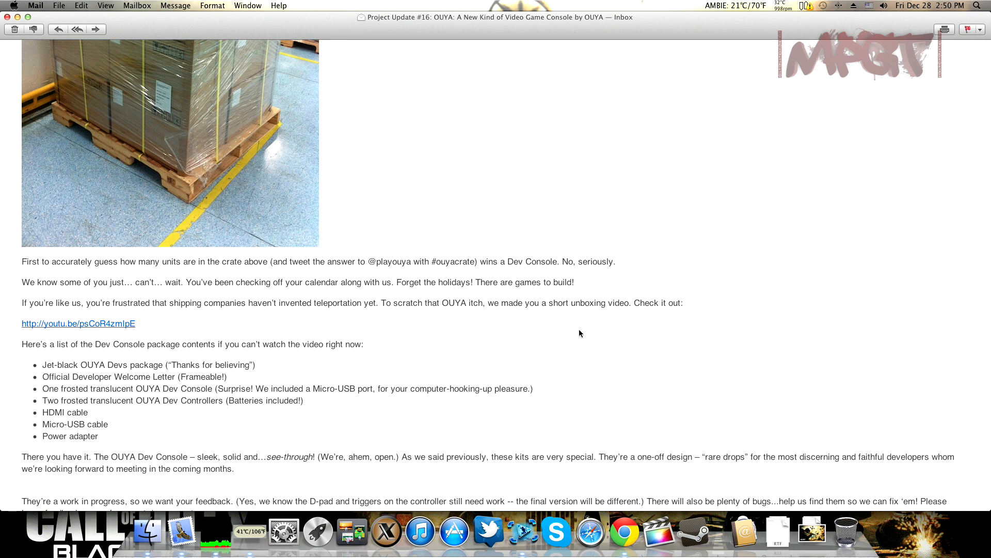
pyautogui.scroll(-3)
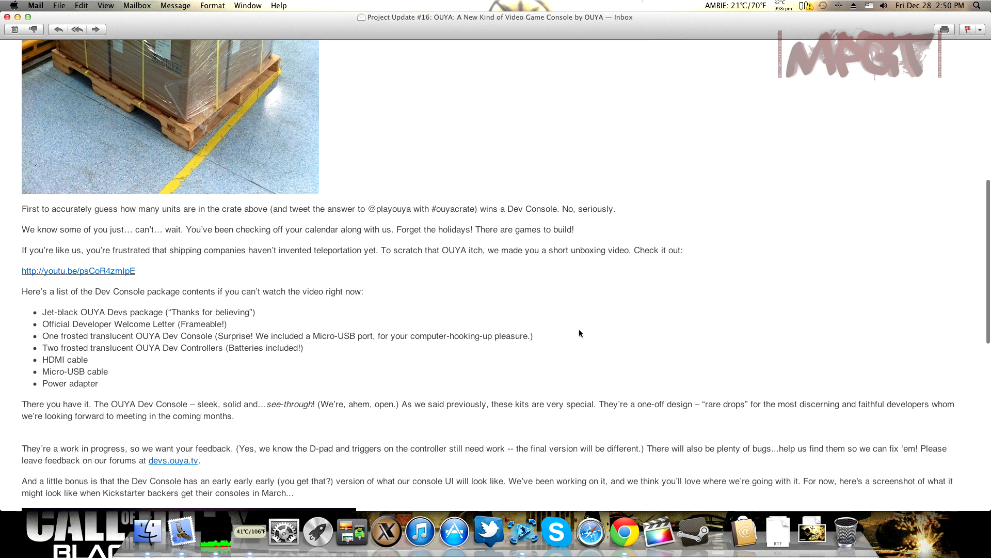
pyautogui.scroll(-3)
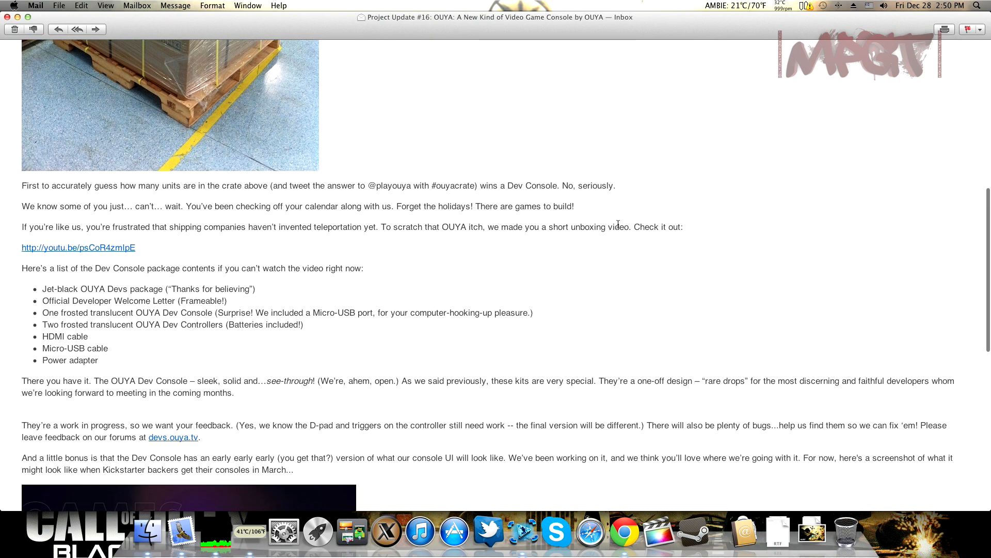
pyautogui.scroll(-3)
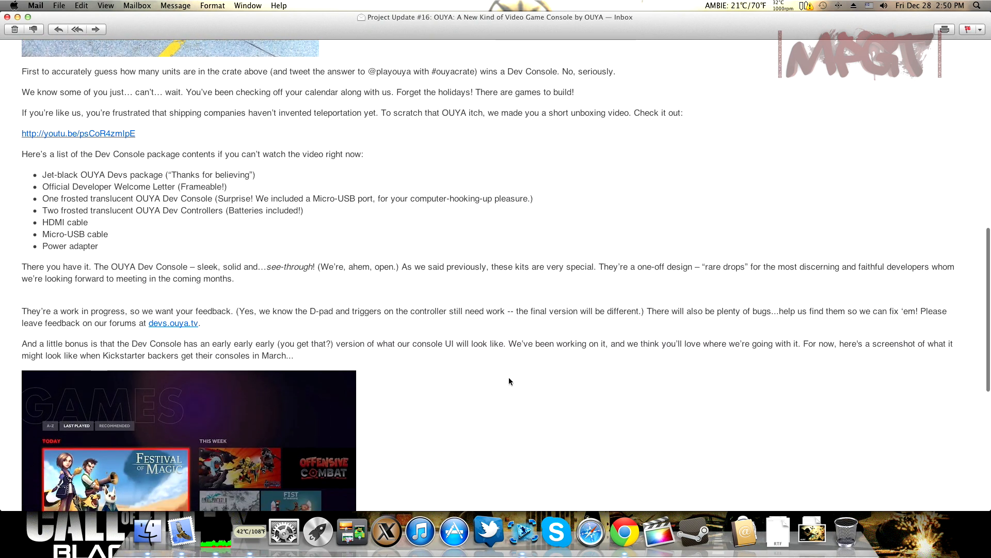
pyautogui.moveTo(501, 229)
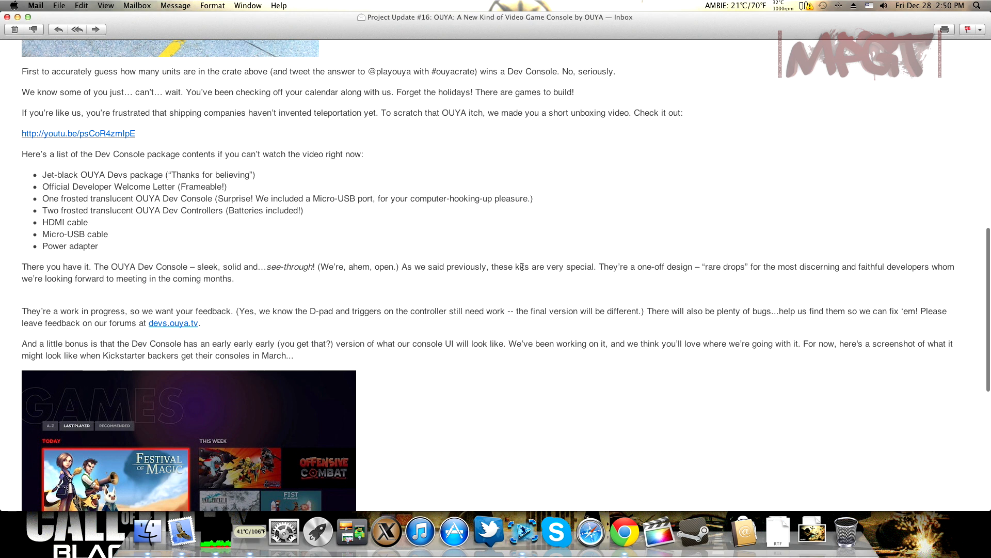
pyautogui.scroll(-3)
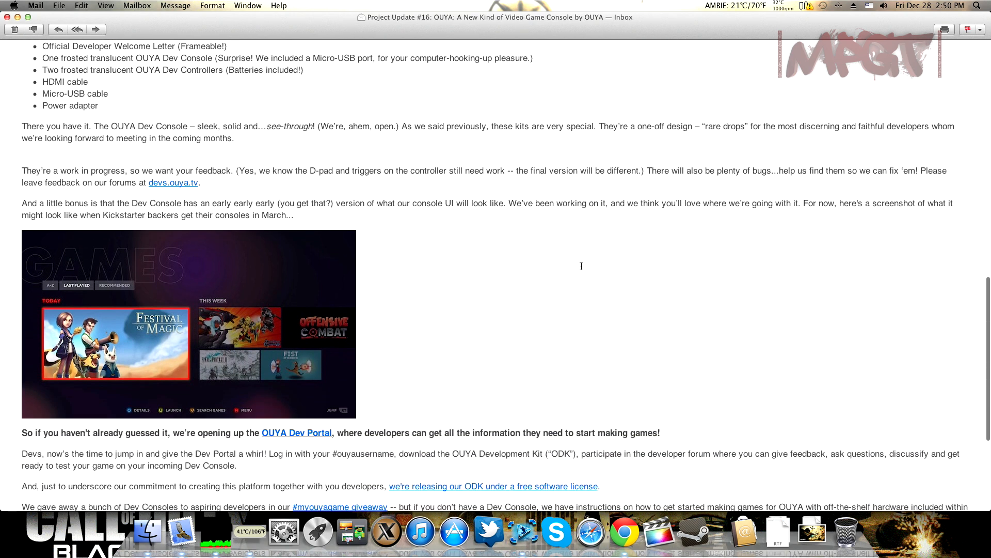
pyautogui.scroll(-3)
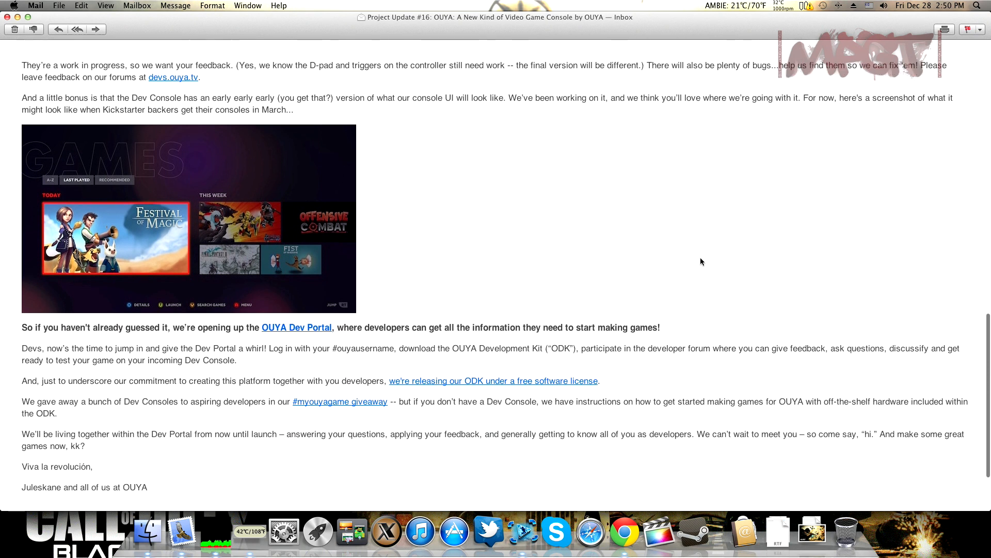
pyautogui.scroll(-3)
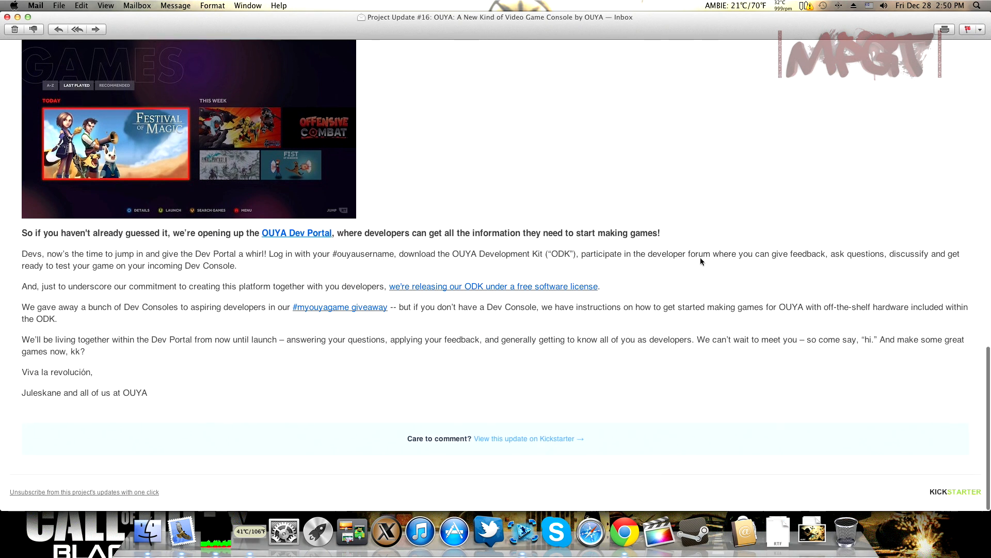
pyautogui.moveTo(626, 523)
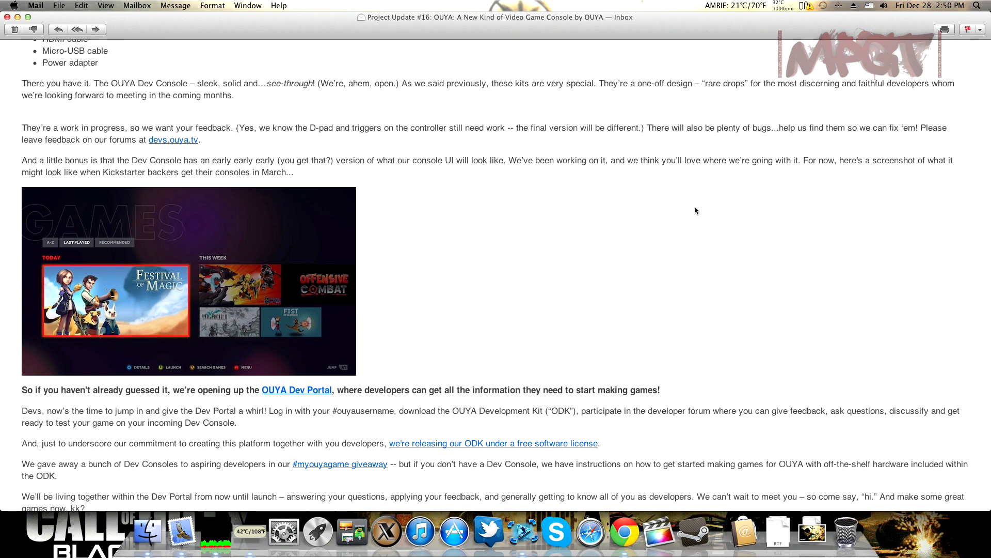
pyautogui.scroll(3)
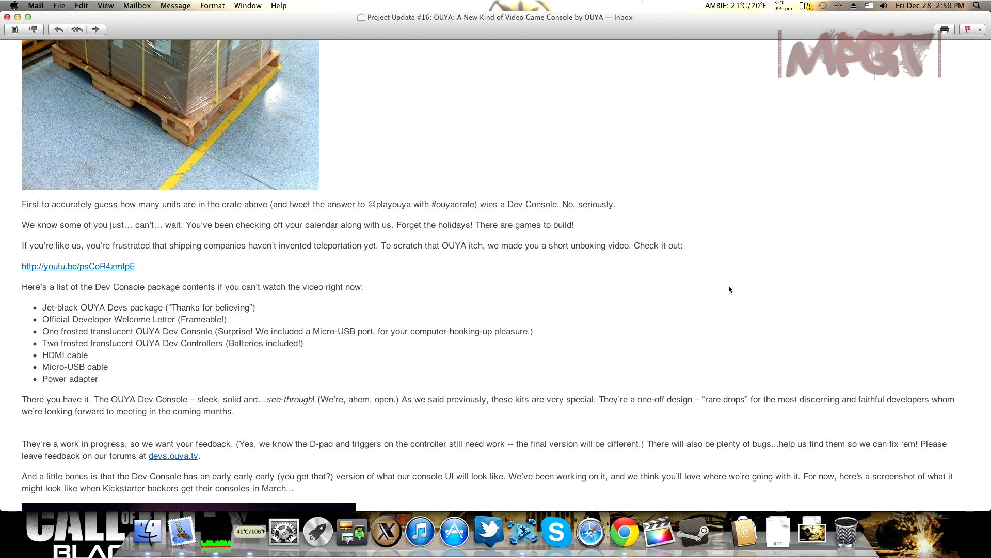
pyautogui.scroll(-3)
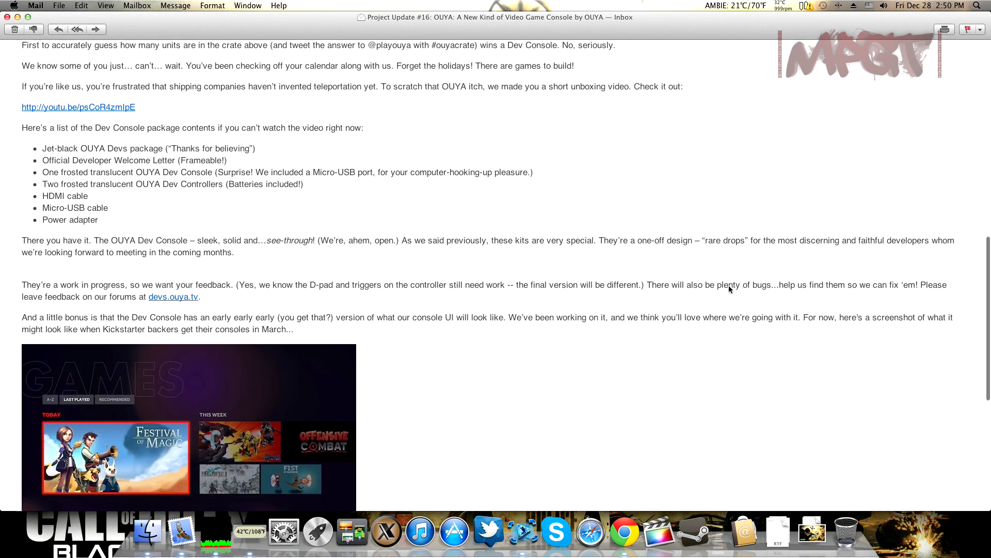
pyautogui.scroll(-3)
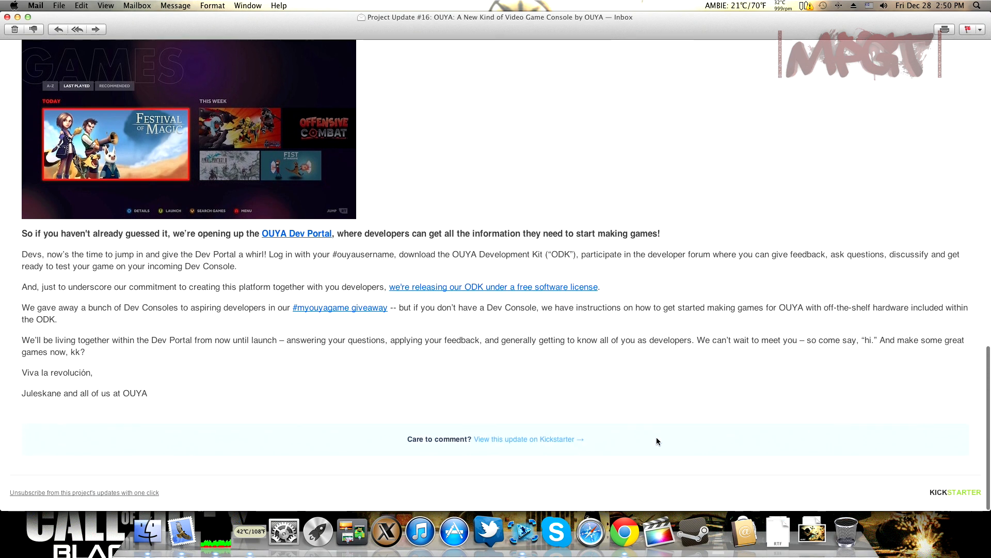
pyautogui.moveTo(629, 521)
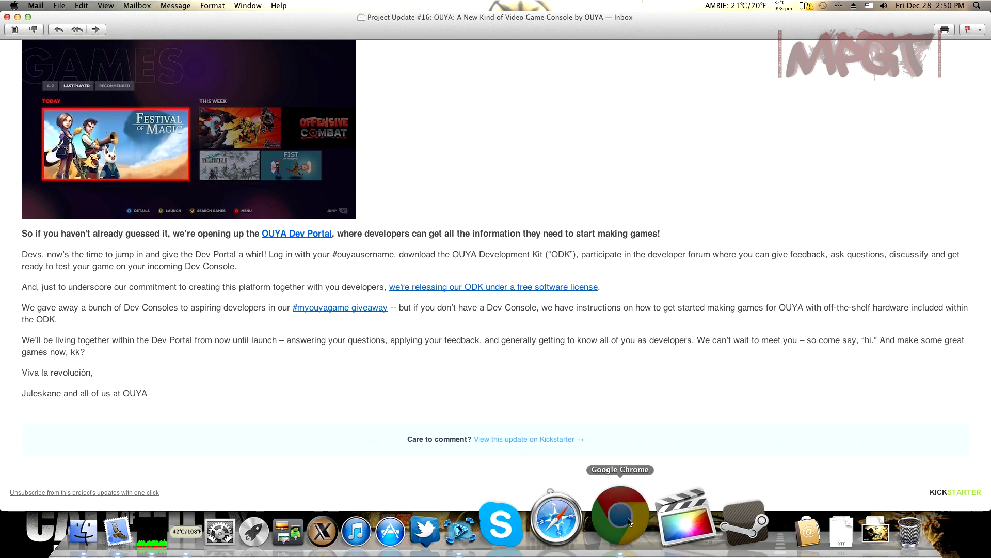
# Step: Open the update on Kickstarter in Chrome and start the OUYA Developer Console Unboxing video
pyautogui.click(620, 519)
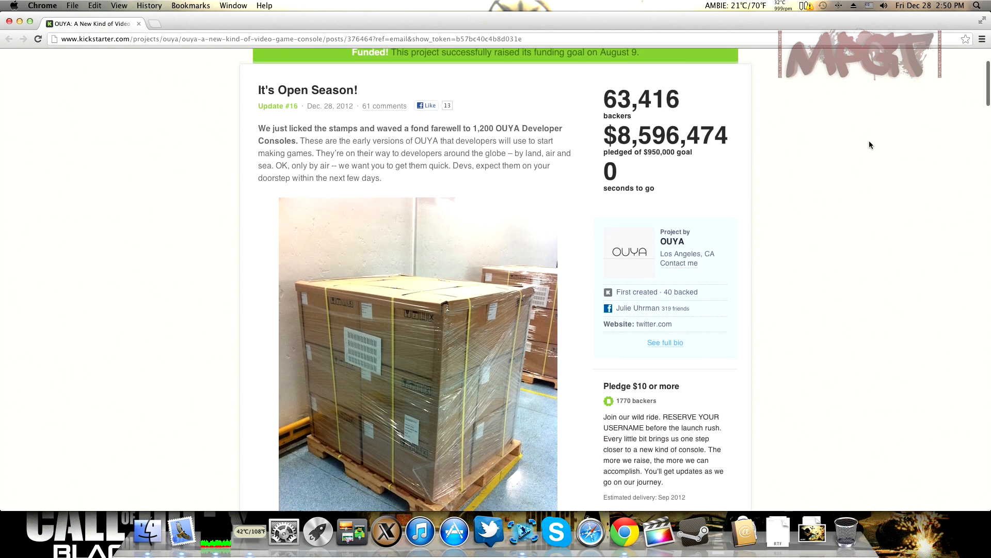
pyautogui.scroll(-3)
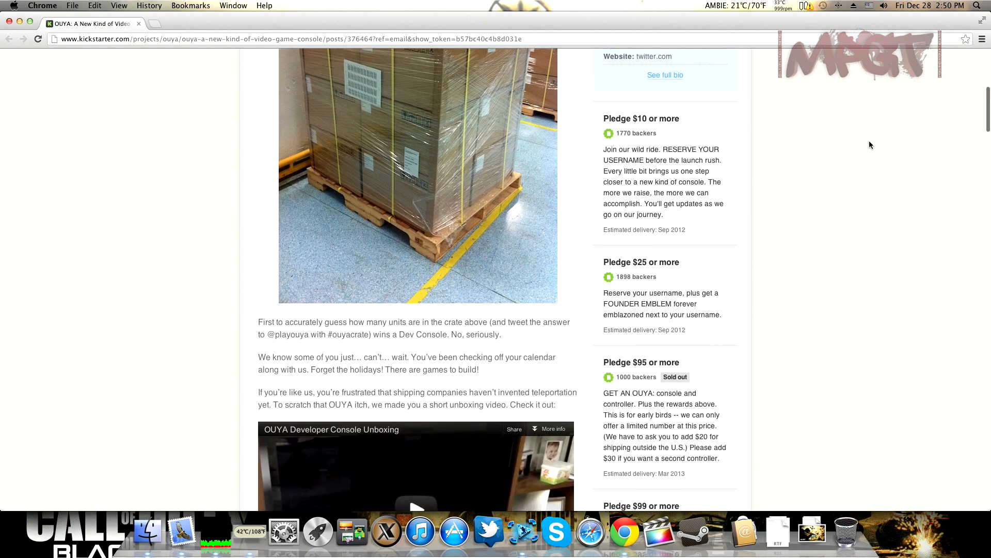
pyautogui.scroll(-3)
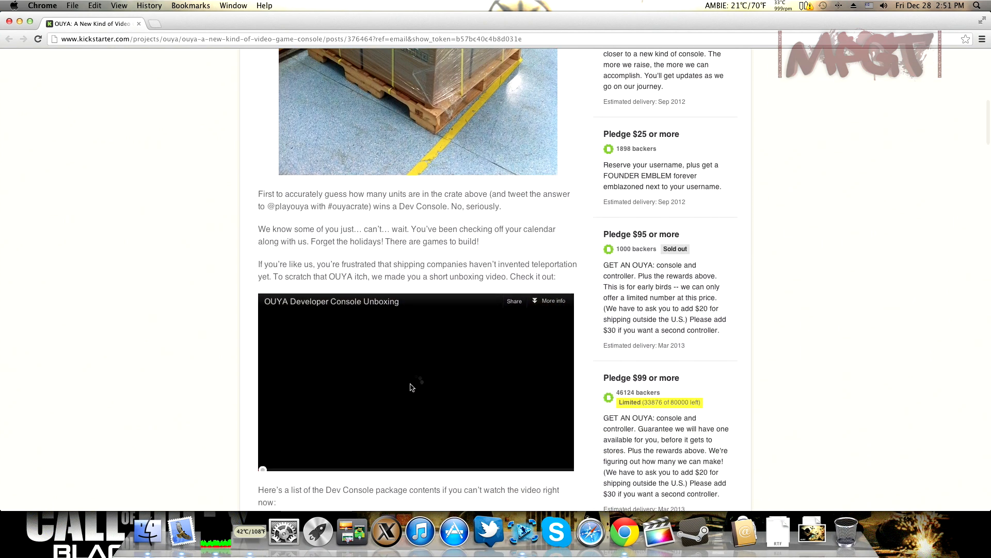
pyautogui.click(413, 387)
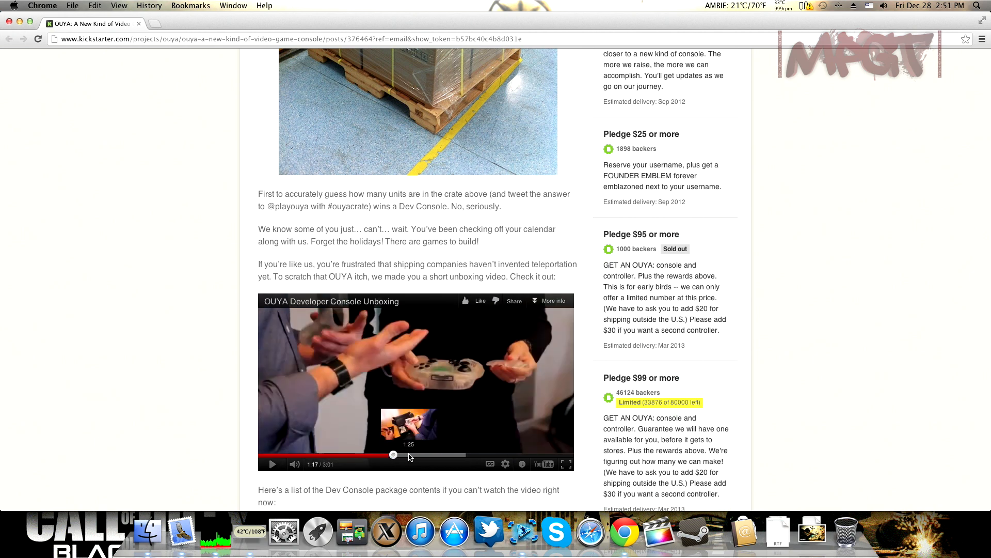
# Step: Seek the unboxing video forward to about 1:42 where the translucent controllers are unpacked
pyautogui.moveTo(393, 455); pyautogui.dragTo(419, 454)
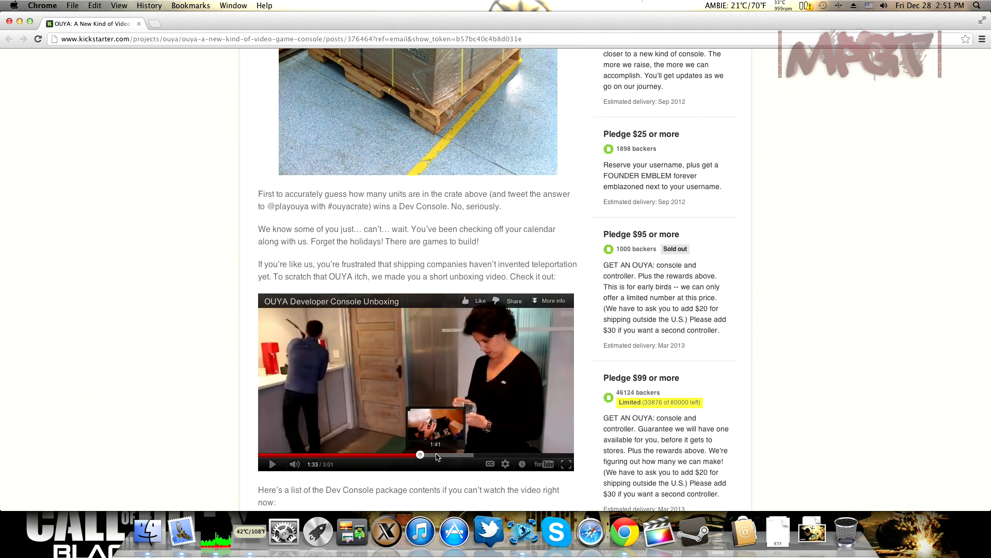
pyautogui.click(273, 465)
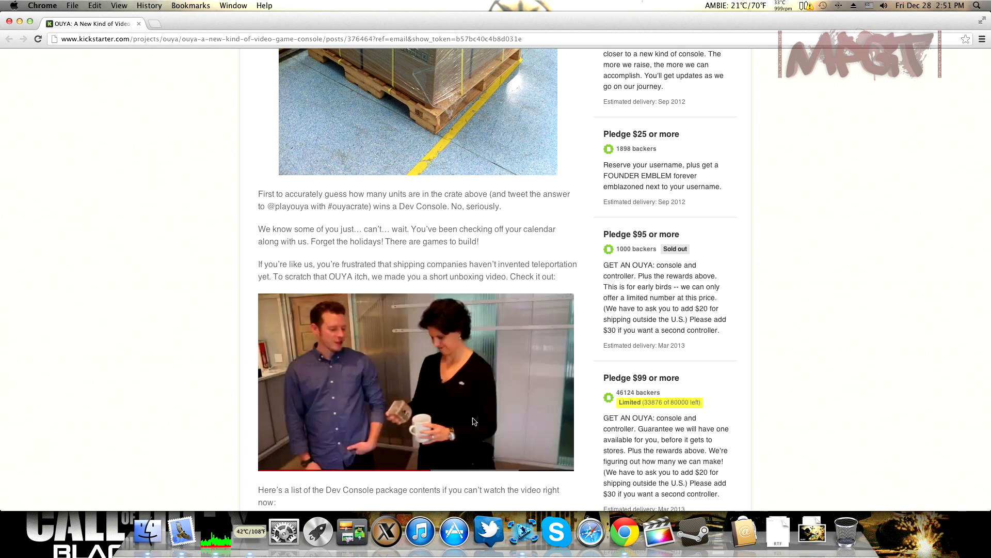
pyautogui.click(415, 383)
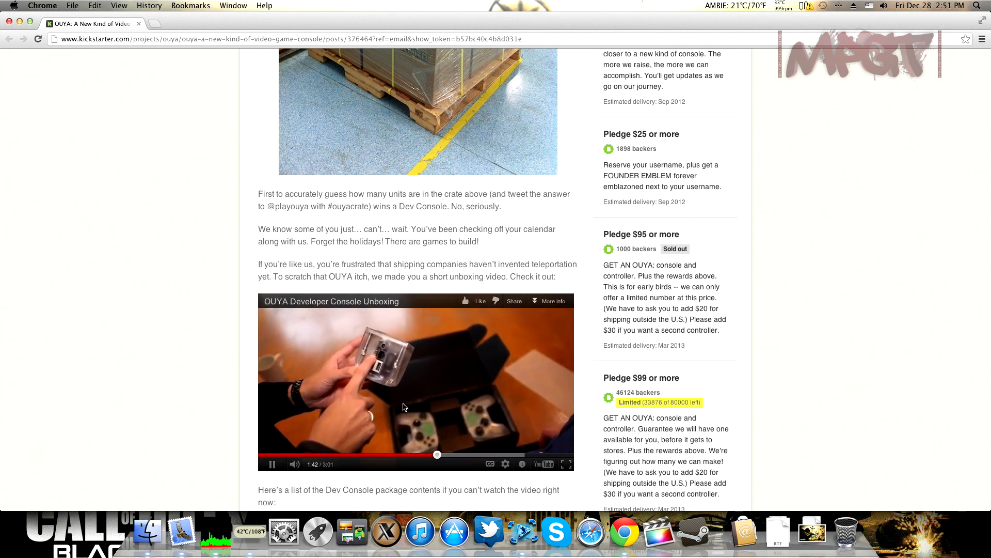
pyautogui.moveTo(438, 418)
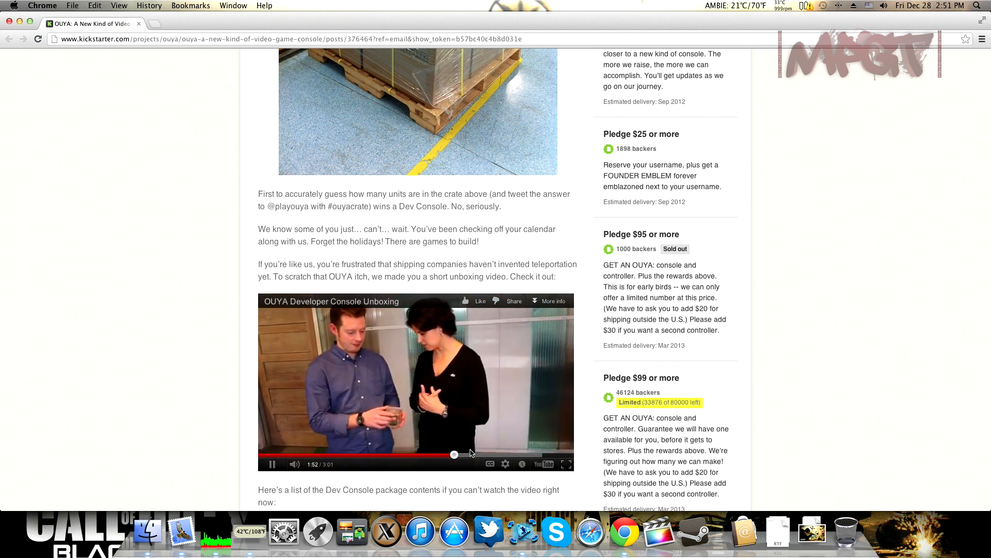
pyautogui.moveTo(490, 456)
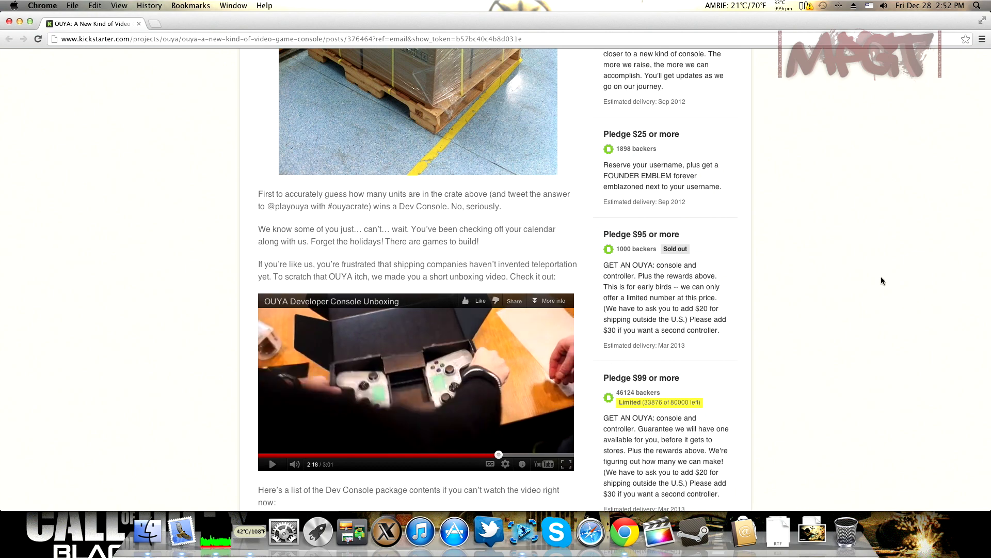
# Step: Read the update from the package contents list down to the sign-off and Previous update link
pyautogui.scroll(-3)
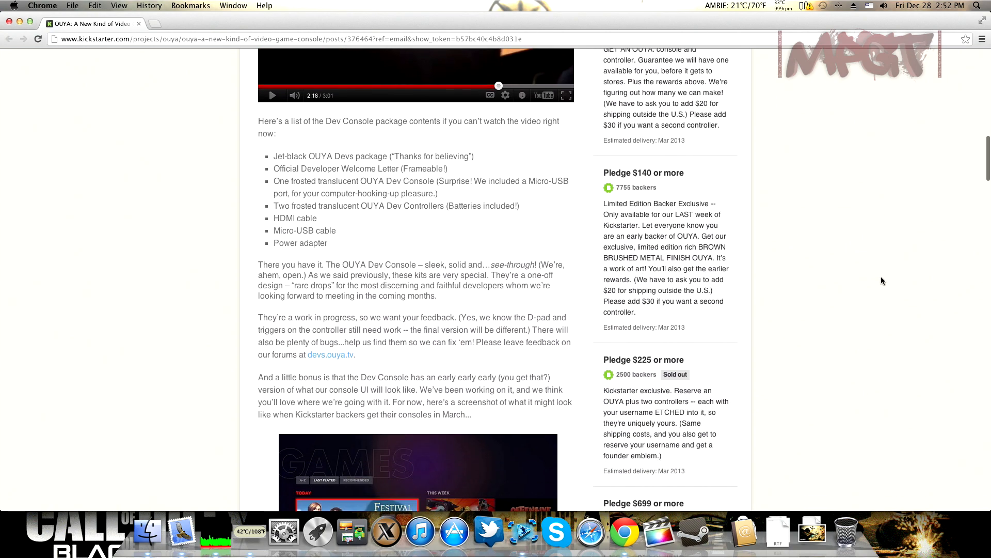
pyautogui.scroll(-3)
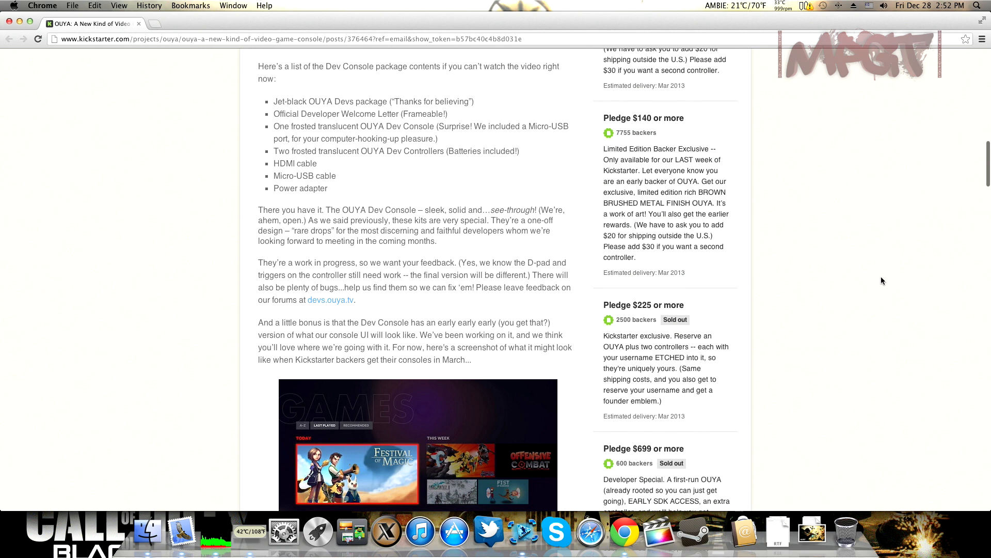
pyautogui.moveTo(341, 300)
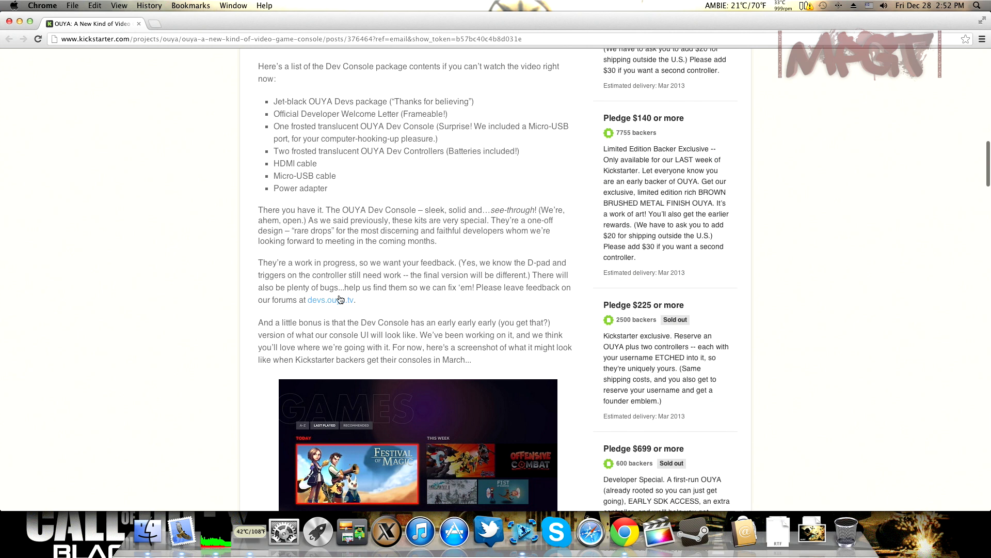
pyautogui.scroll(-3)
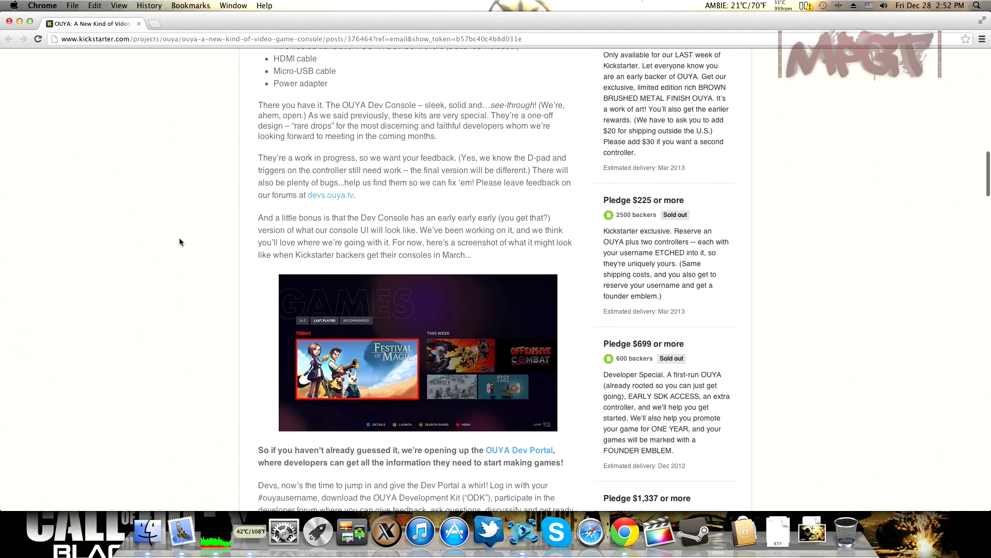
pyautogui.scroll(-3)
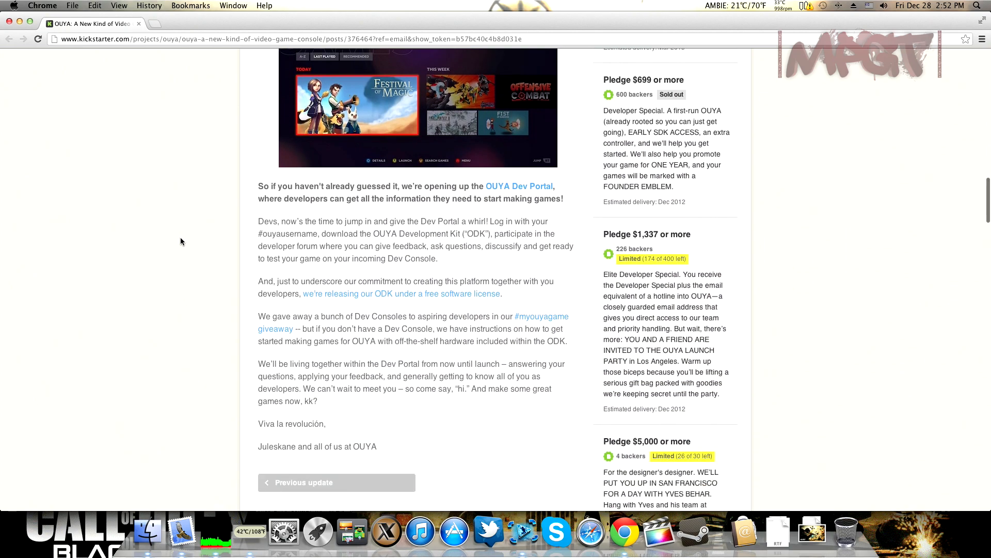
pyautogui.scroll(-3)
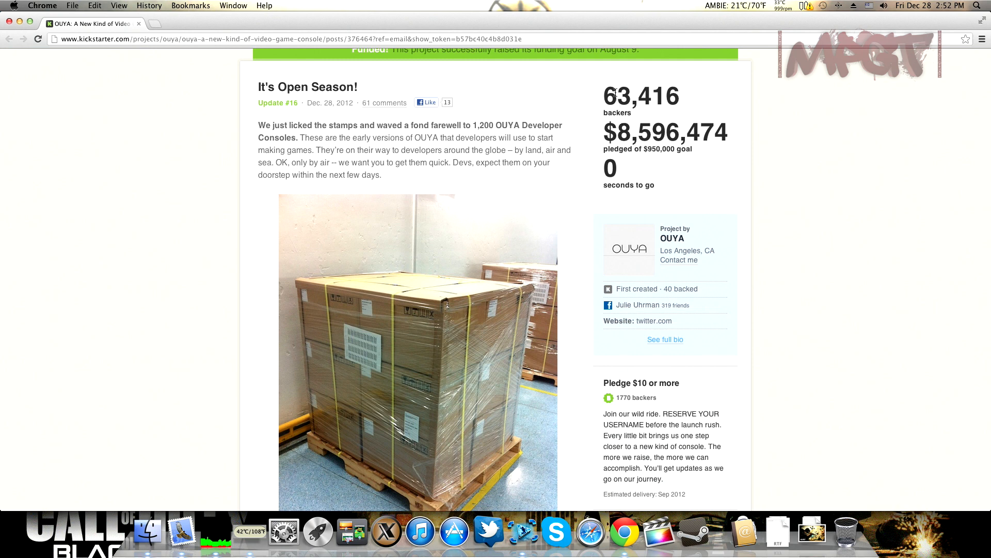
pyautogui.moveTo(688, 104)
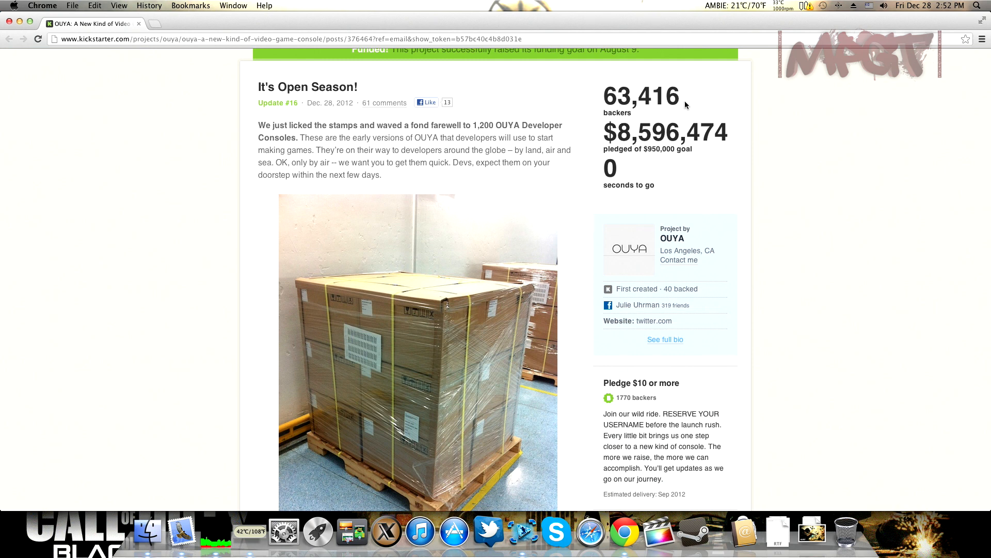
pyautogui.moveTo(789, 204)
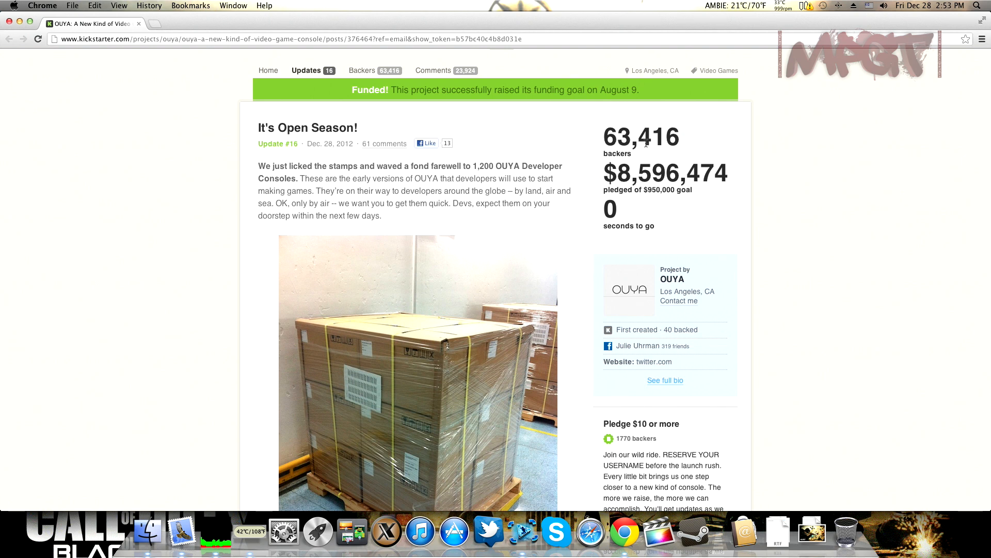
pyautogui.moveTo(653, 146)
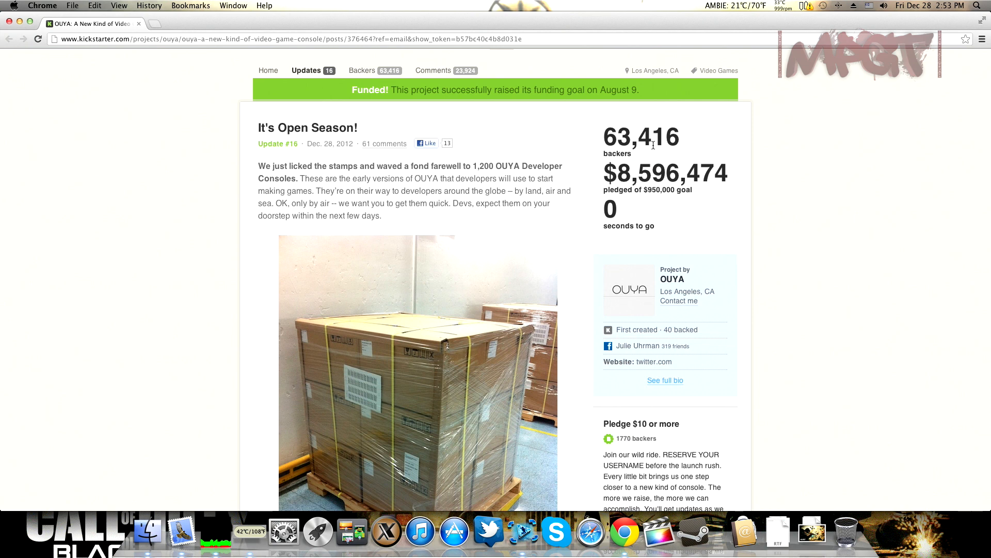
pyautogui.moveTo(757, 179)
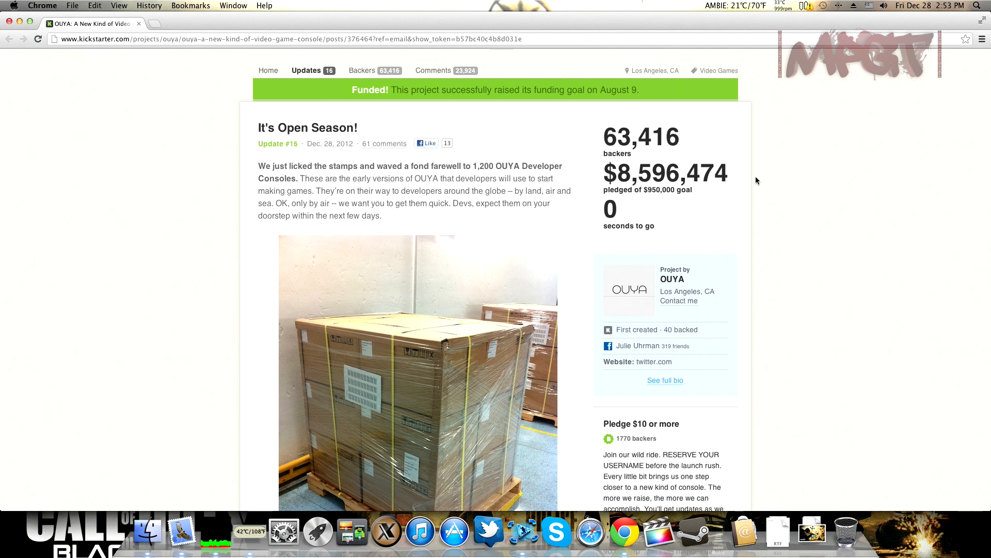
pyautogui.moveTo(712, 183)
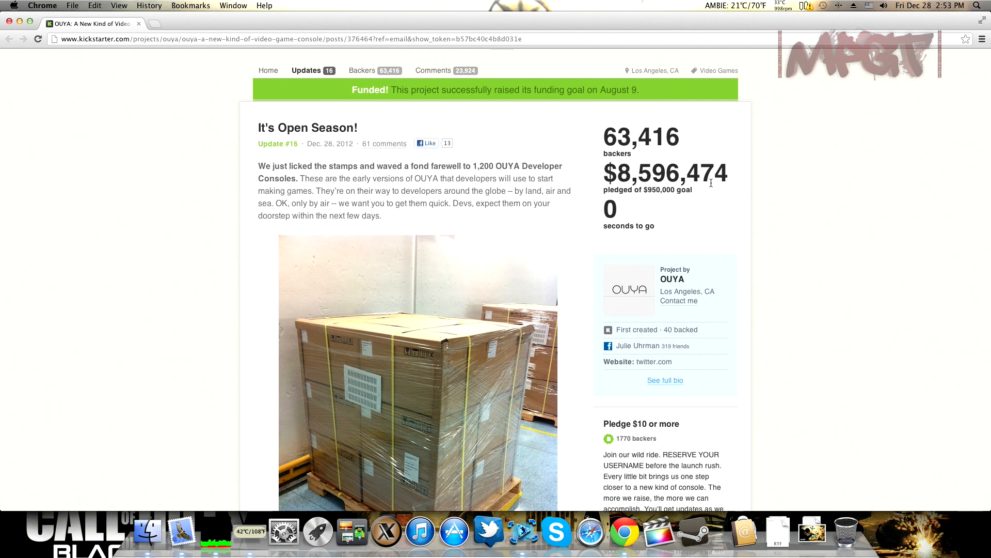
# Step: Scroll past the update's sign-off to the Comments heading
pyautogui.scroll(-3)
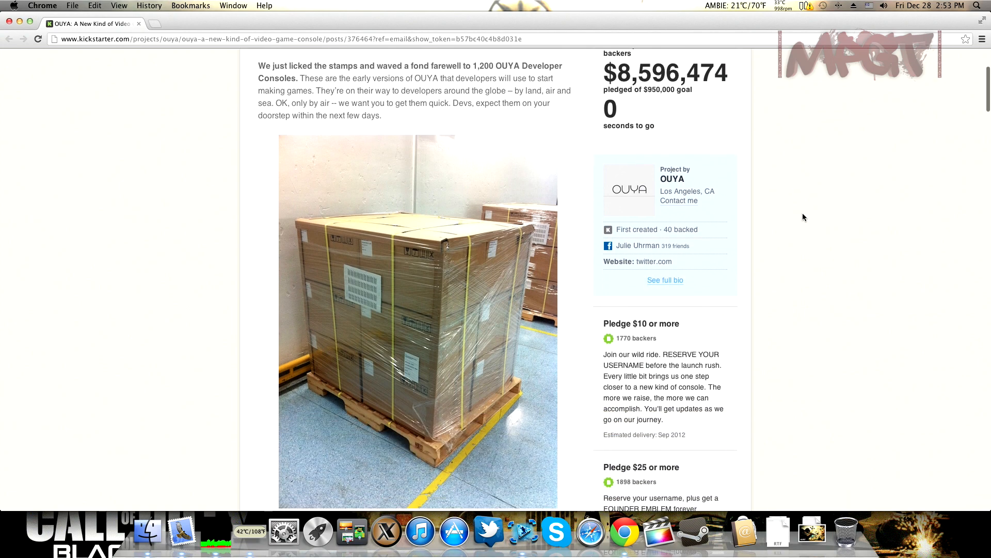
pyautogui.scroll(-3)
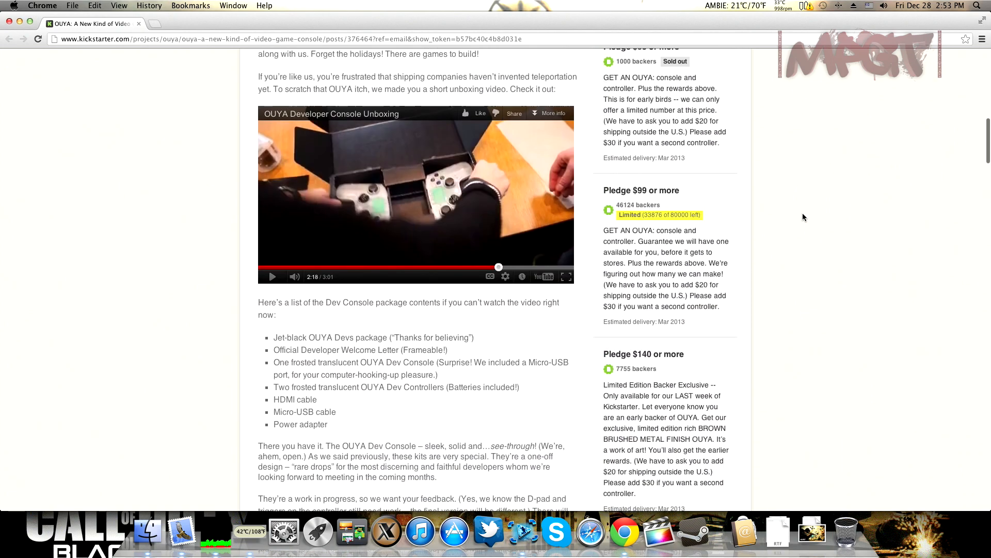
pyautogui.scroll(-3)
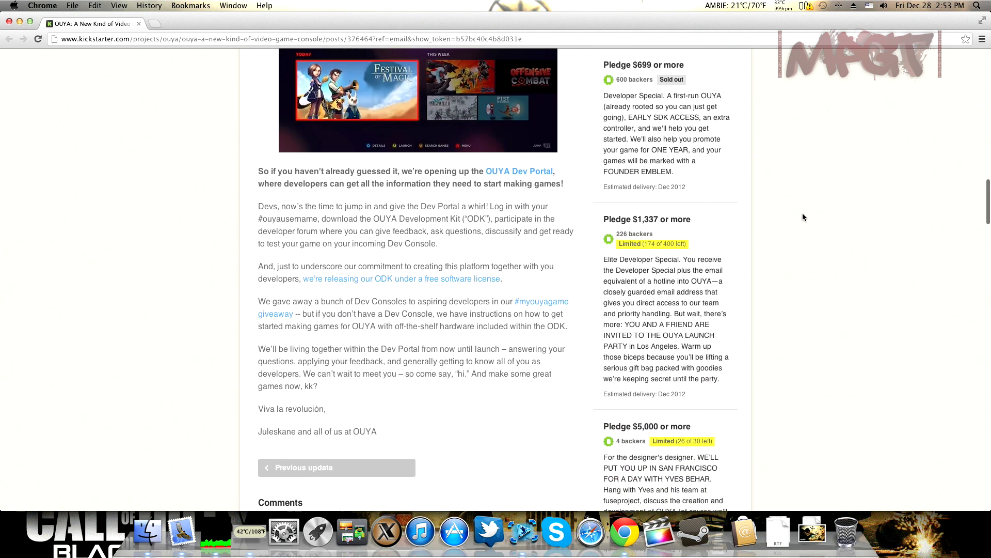
pyautogui.scroll(-3)
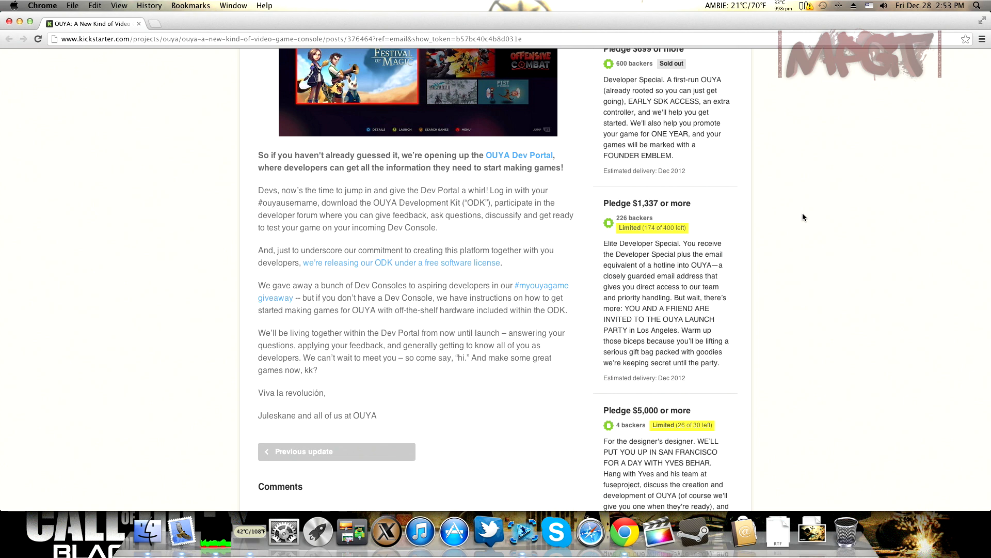
pyautogui.scroll(-3)
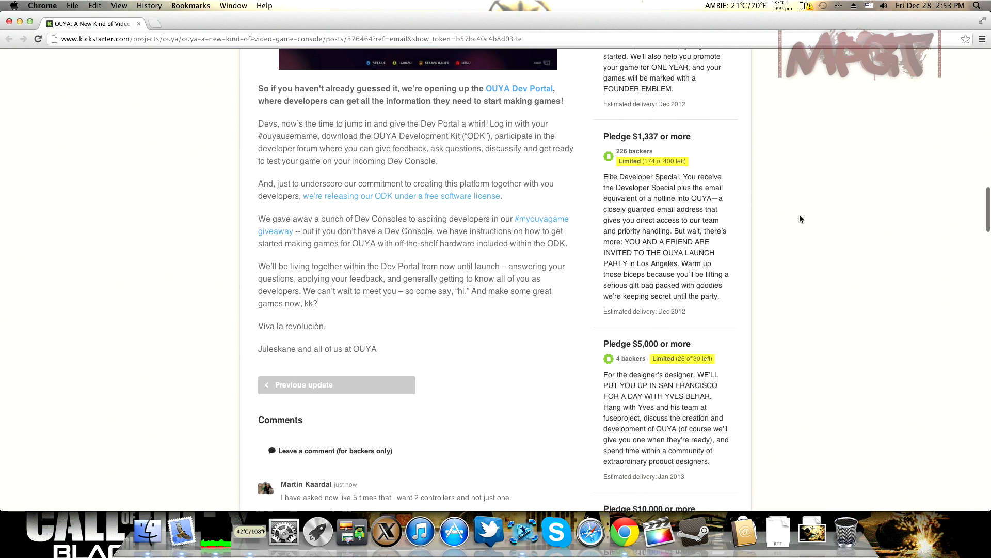
# Step: Read several dozen backer comments guessing the crate's console count, then return toward the video
pyautogui.scroll(-3)
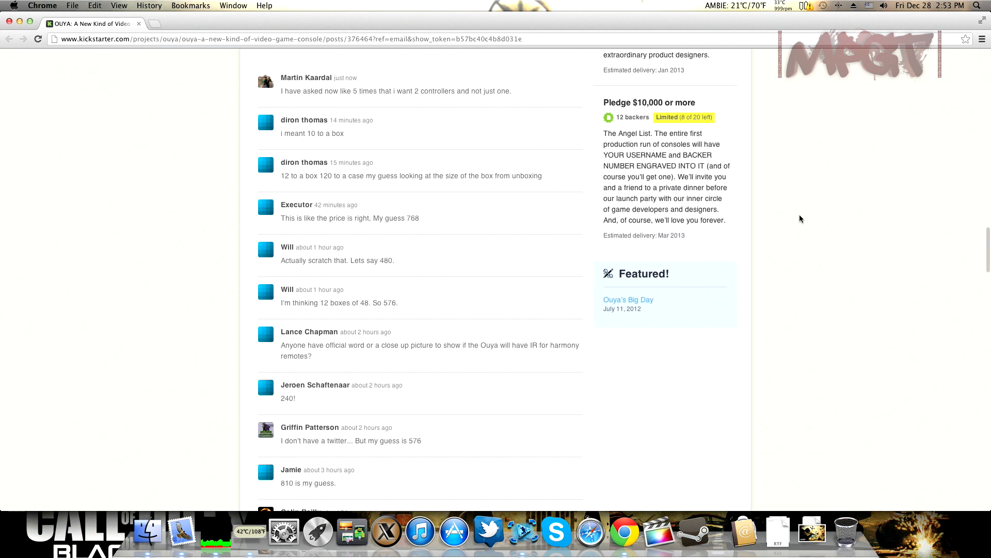
pyautogui.scroll(-3)
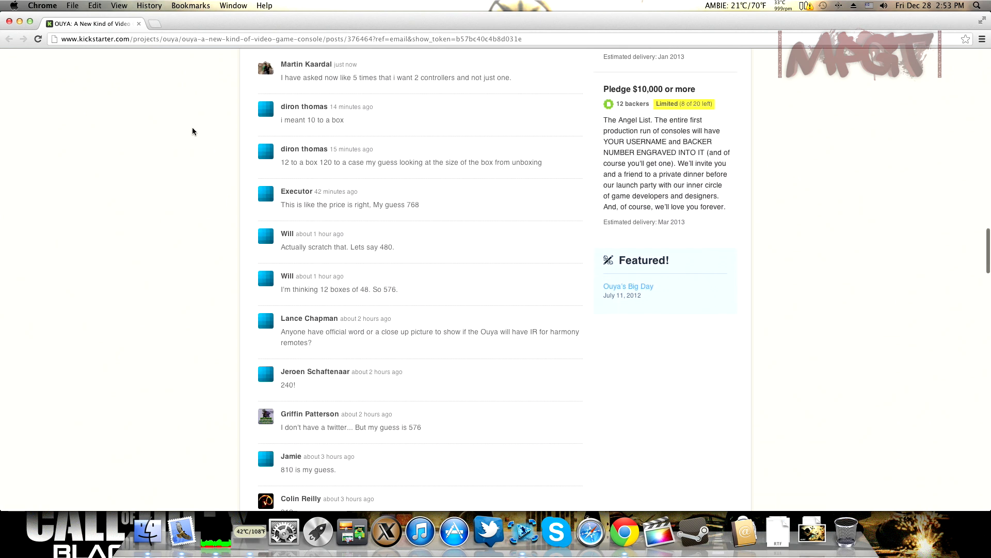
pyautogui.scroll(-3)
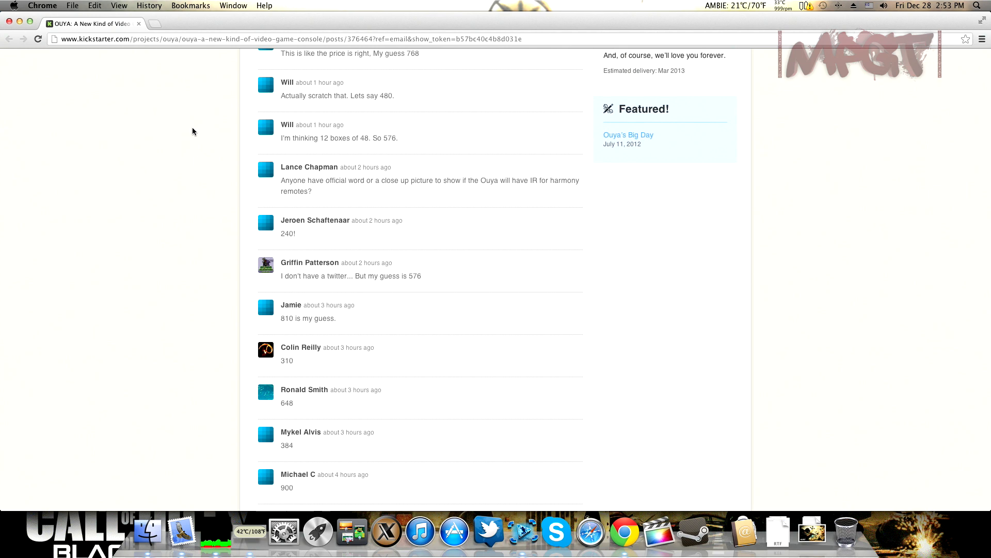
pyautogui.scroll(-3)
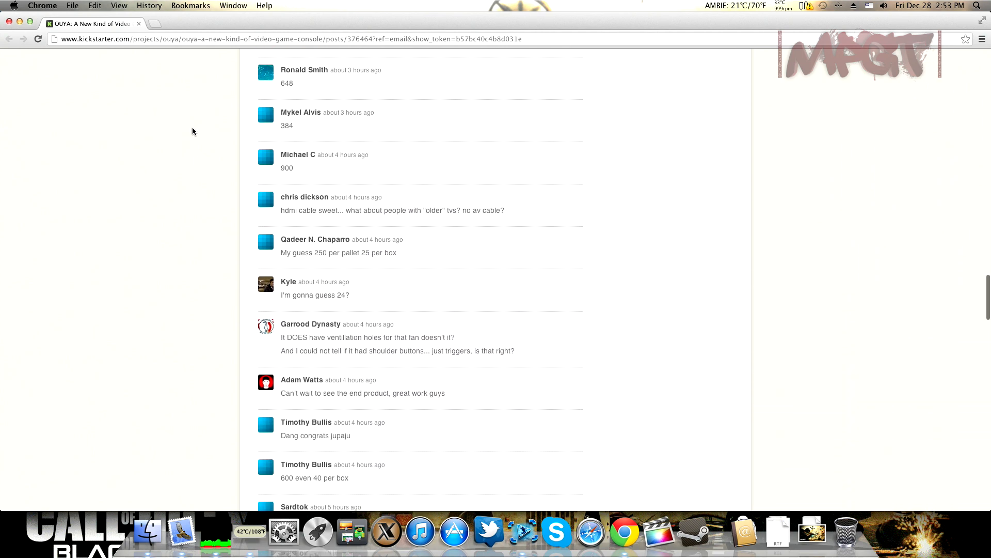
pyautogui.scroll(-3)
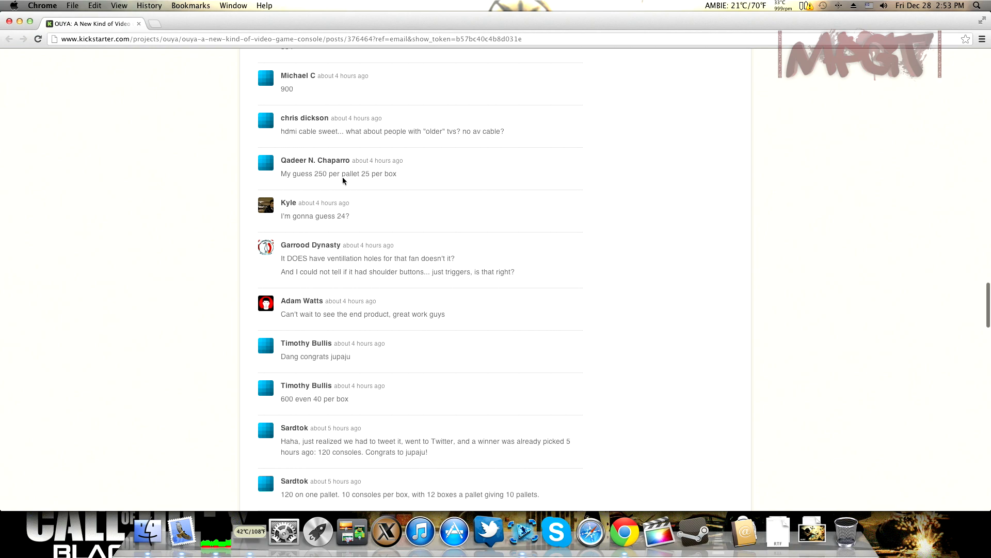
pyautogui.scroll(3)
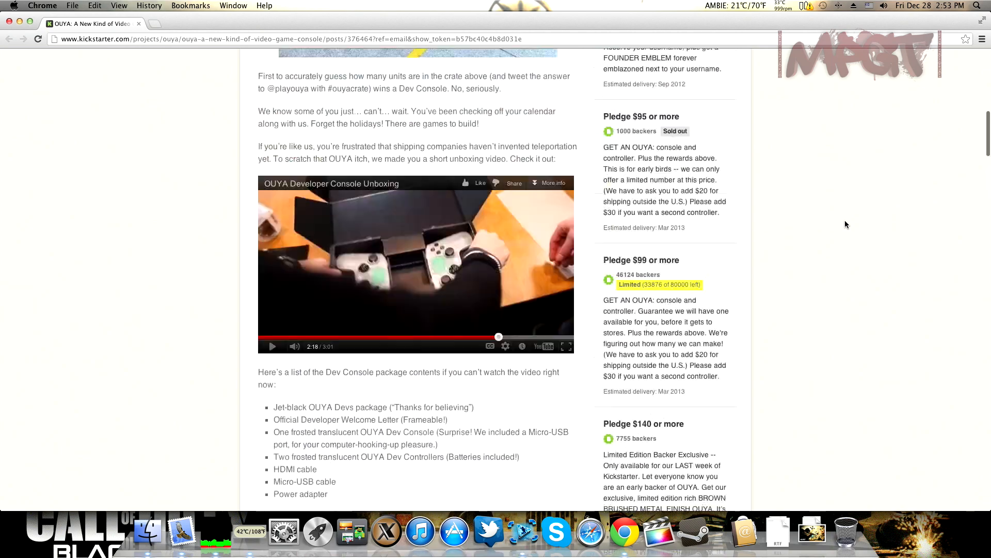
# Step: Skim the crate photo, unboxing video, Dev Console contents and Dev Portal note down to the comments and back
pyautogui.scroll(3)
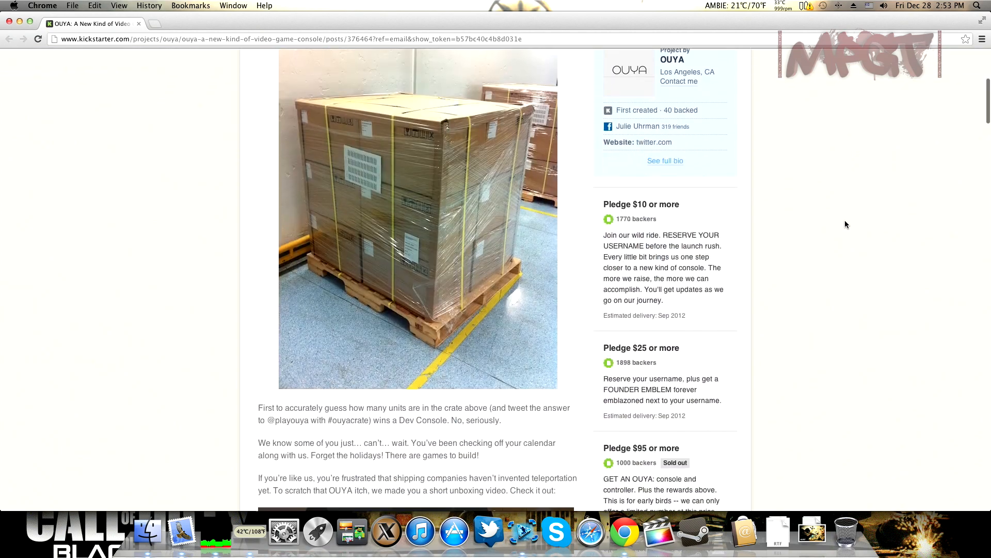
pyautogui.scroll(-3)
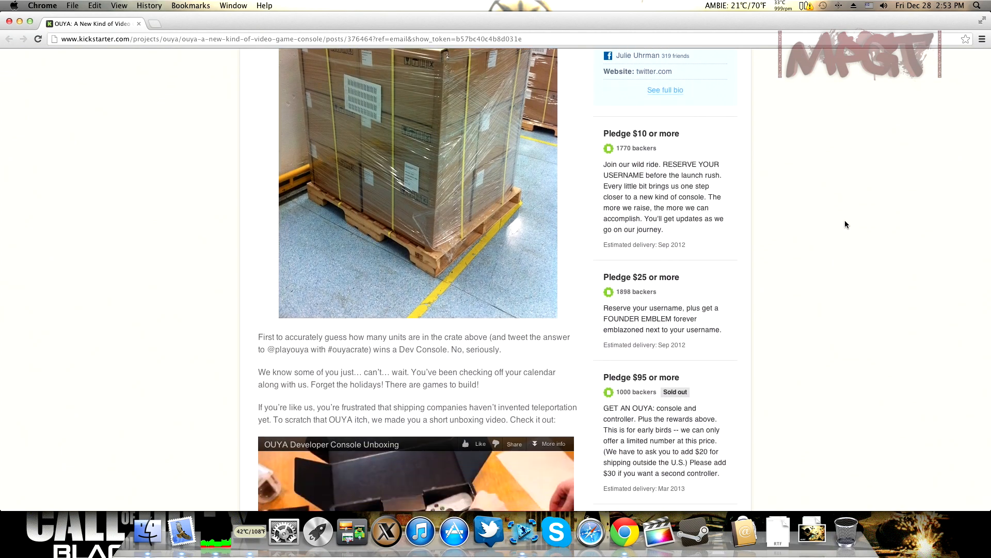
pyautogui.scroll(-3)
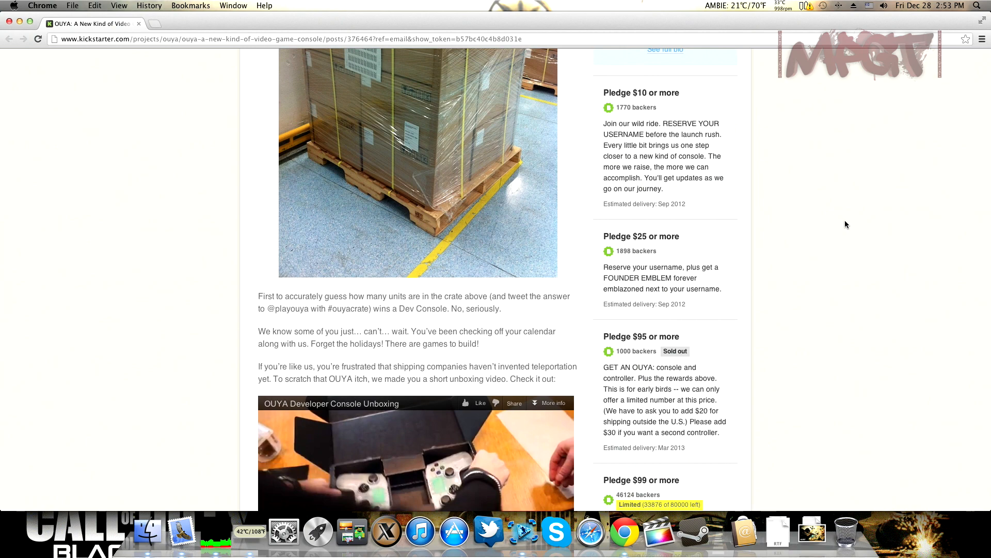
pyautogui.scroll(-3)
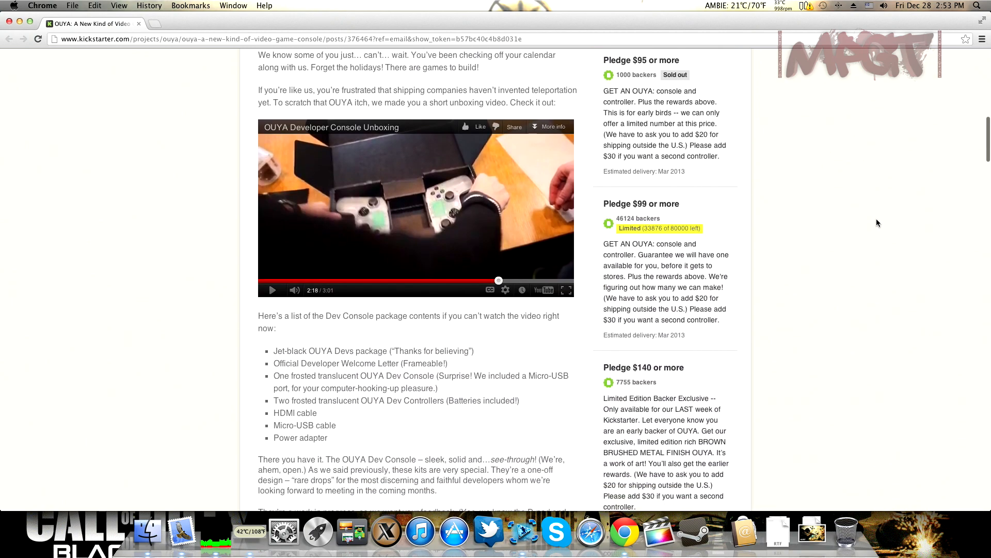
pyautogui.scroll(-3)
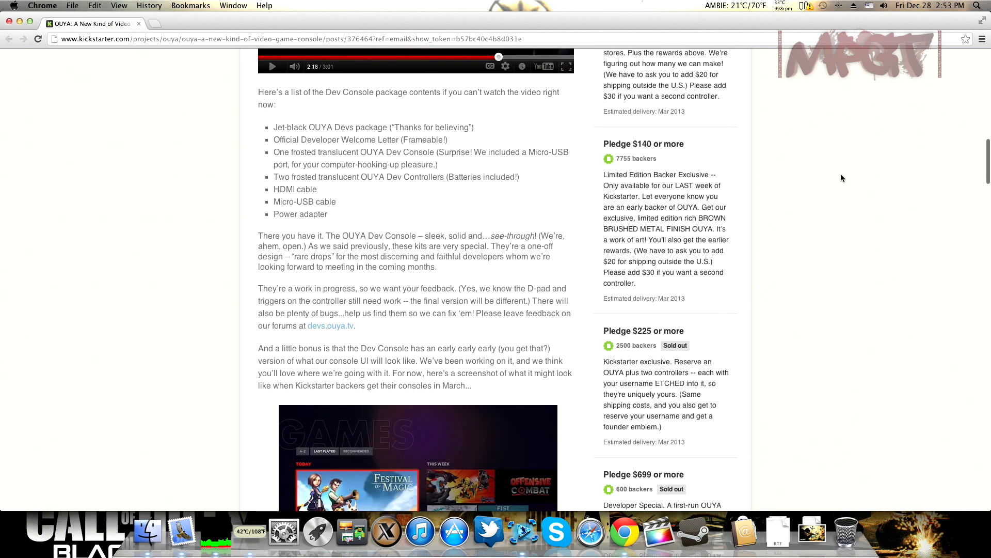
pyautogui.scroll(-3)
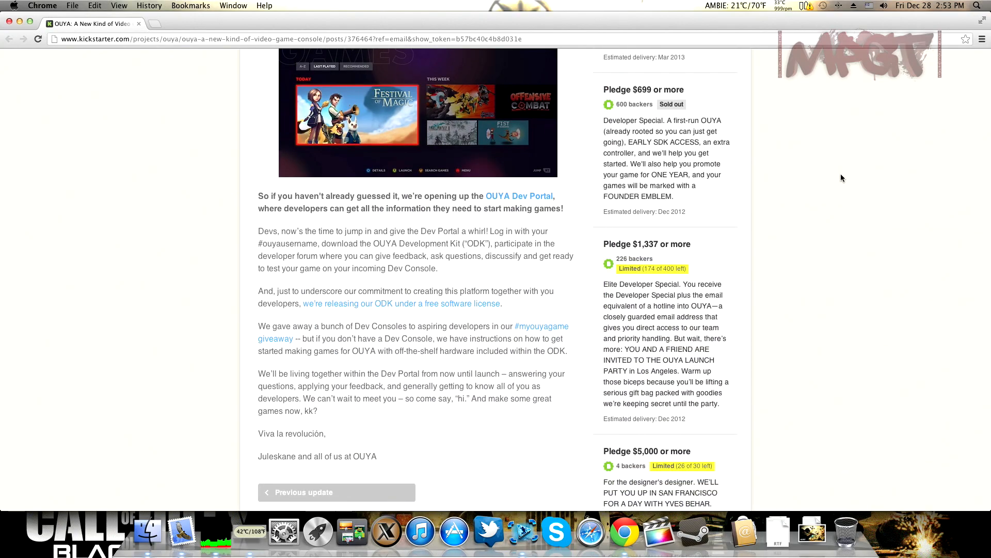
pyautogui.scroll(-3)
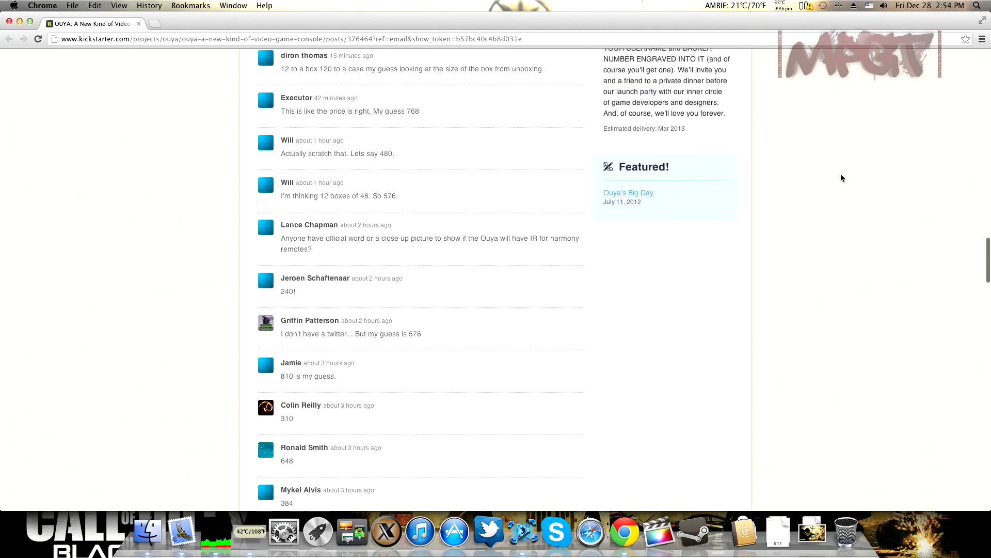
pyautogui.scroll(-3)
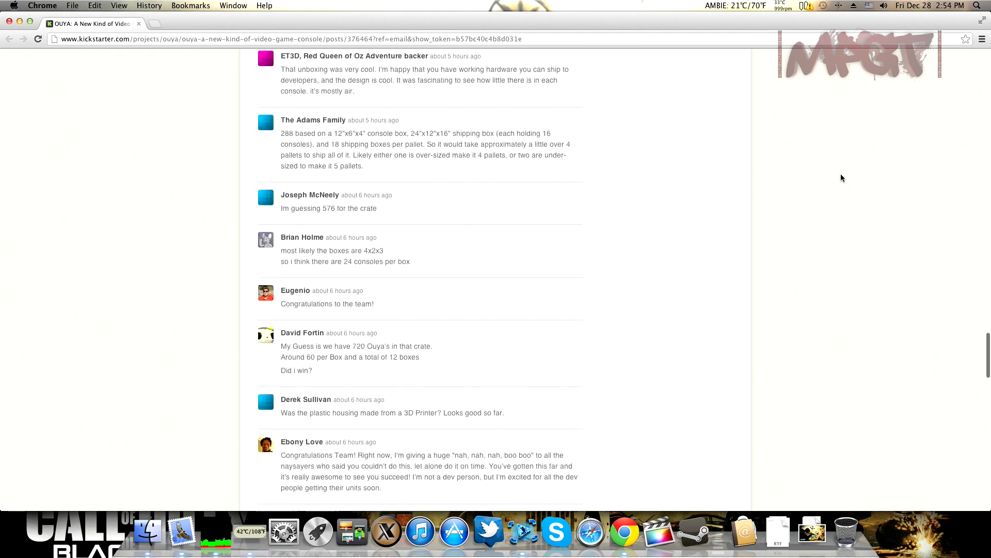
pyautogui.scroll(3)
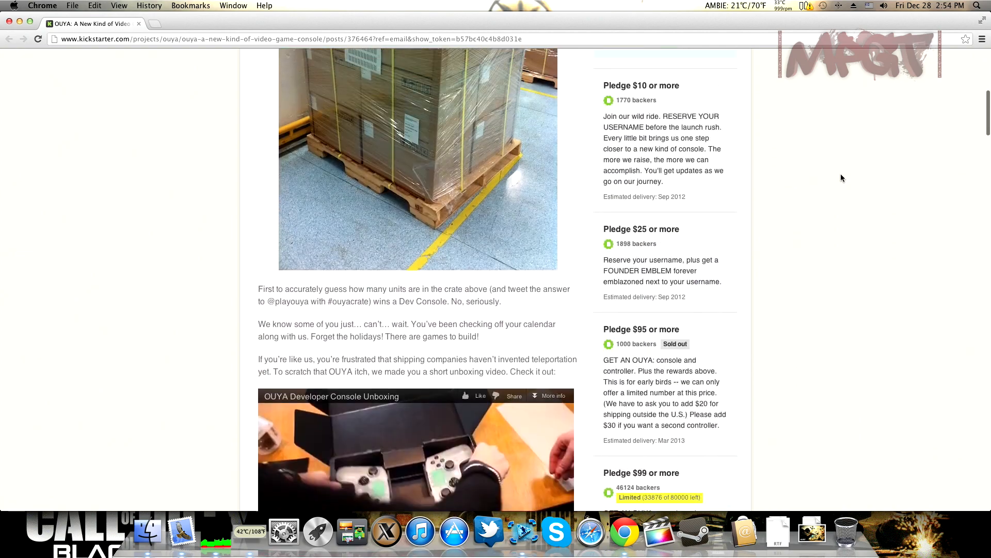
pyautogui.scroll(3)
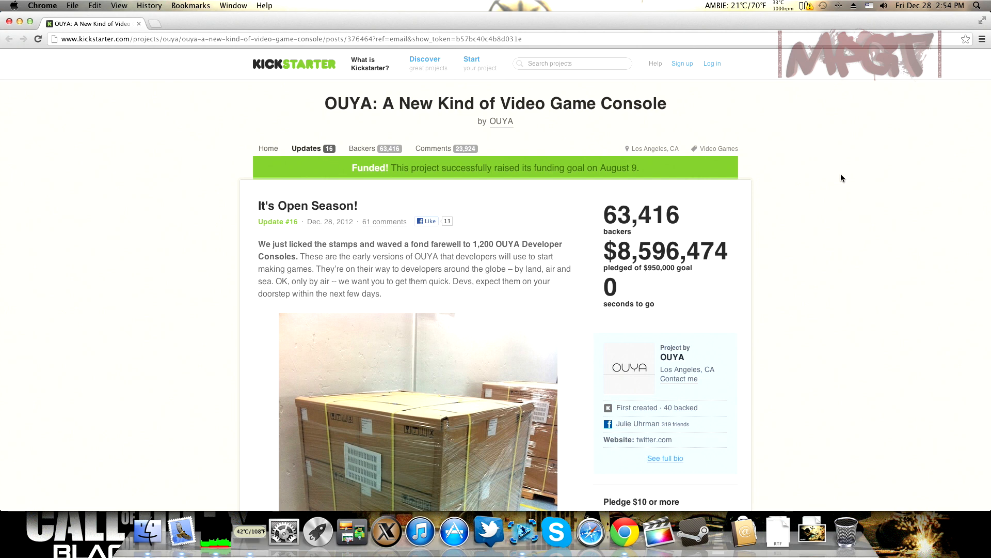
pyautogui.moveTo(854, 412)
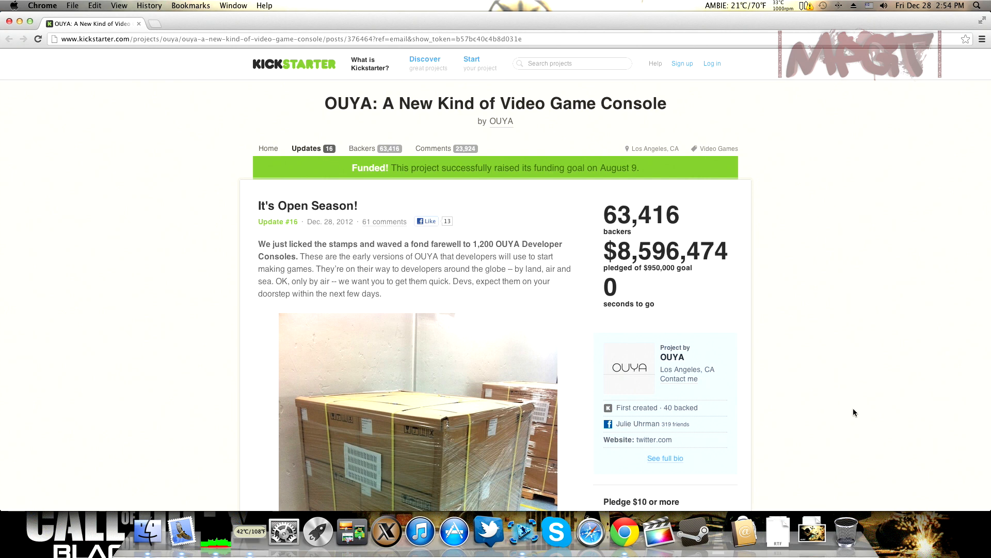
pyautogui.moveTo(847, 408)
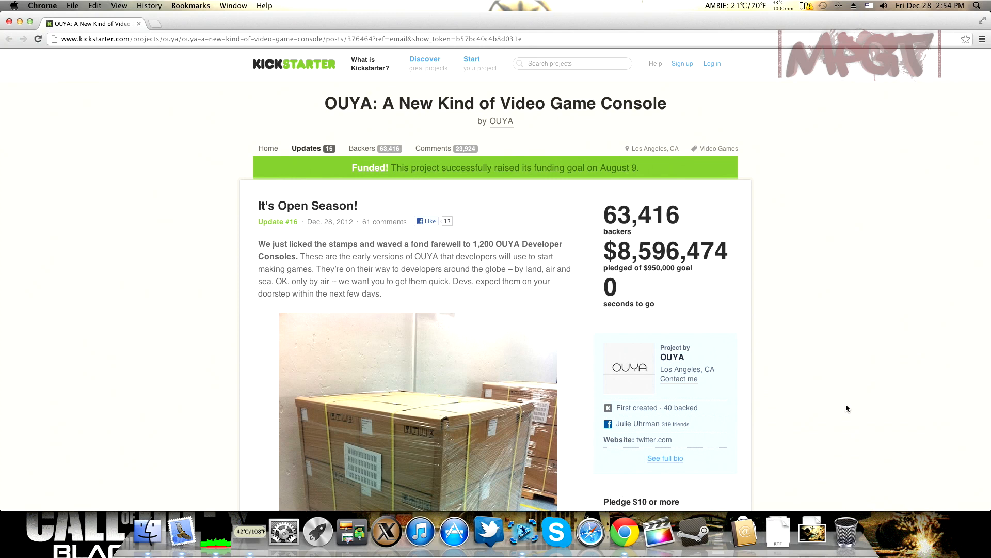
pyautogui.moveTo(942, 337)
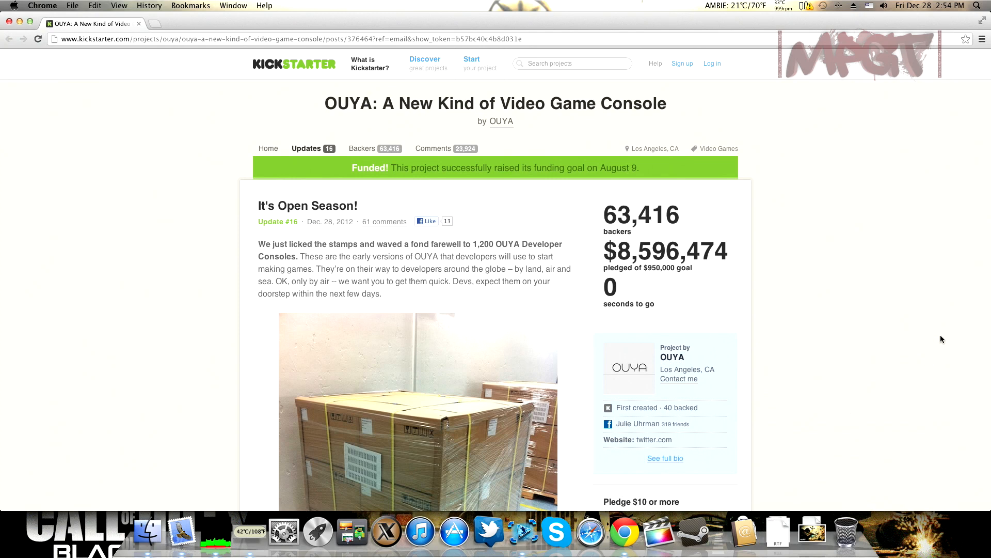
pyautogui.moveTo(934, 329)
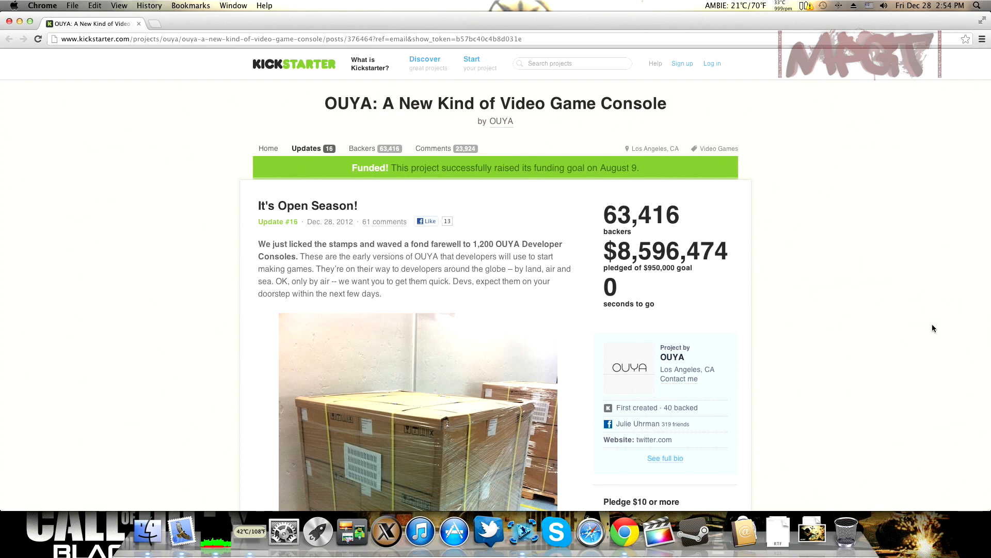
# Step: Glance at the crate photo and pledge tiers, then return to the header showing 63,416 backers and $8,596,474
pyautogui.scroll(-3)
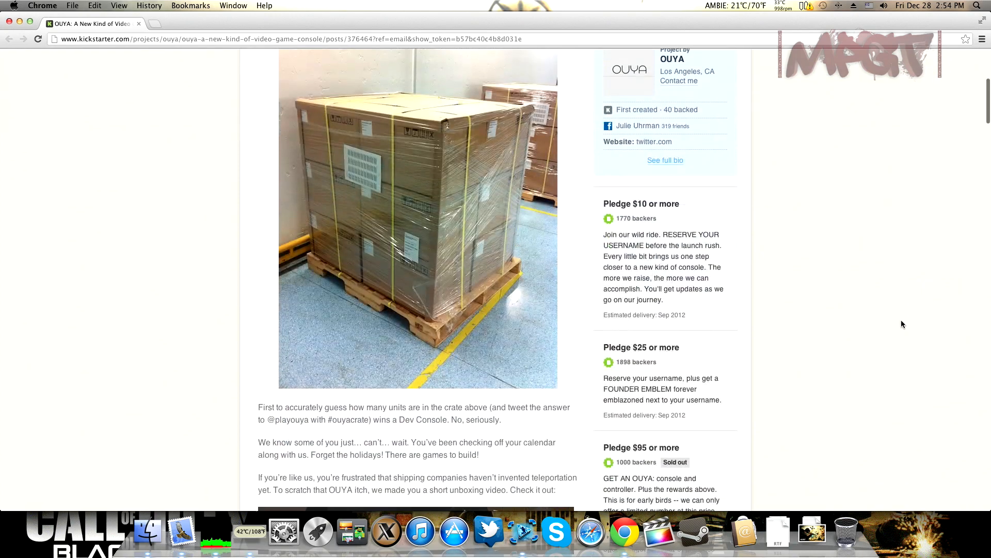
pyautogui.scroll(-3)
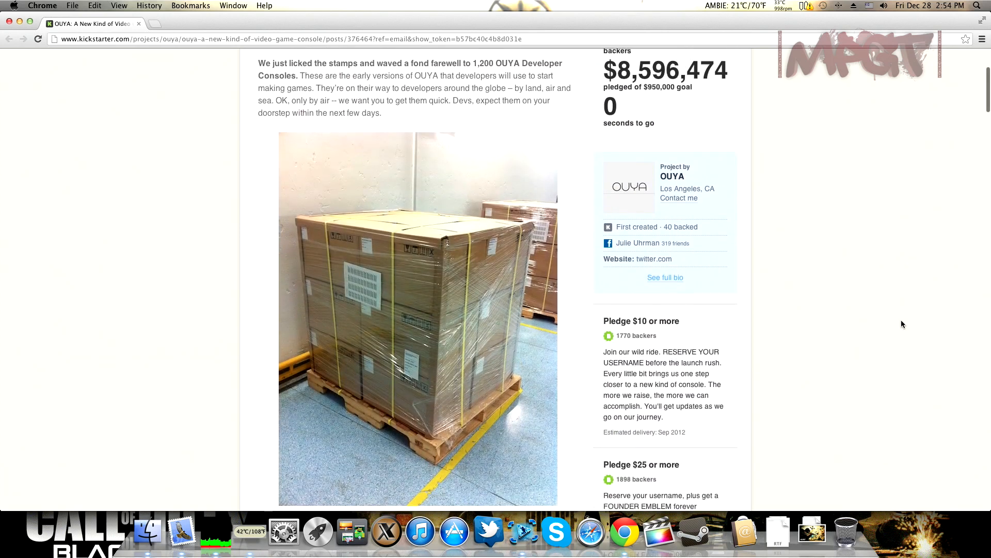
pyautogui.scroll(3)
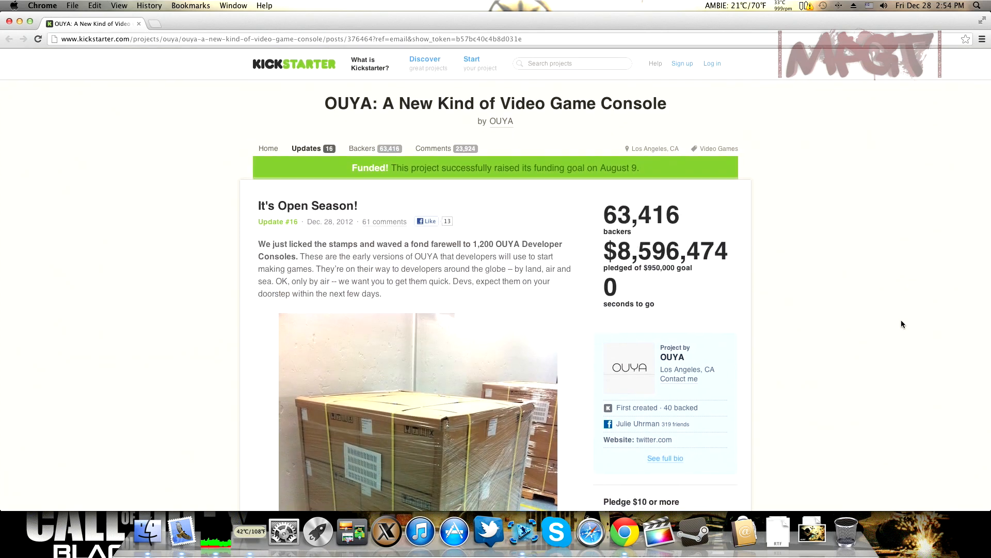